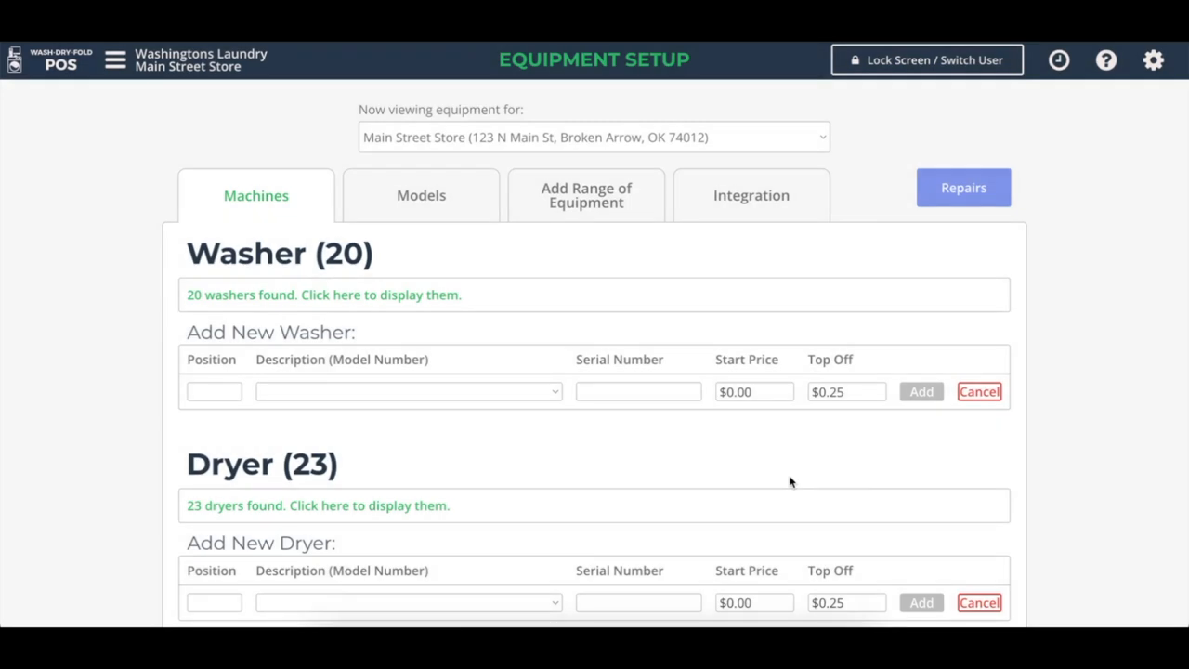
Step: Return to Equipment Setup's Integration settings via the Settings gear's Manage Equipment entry
click(750, 195)
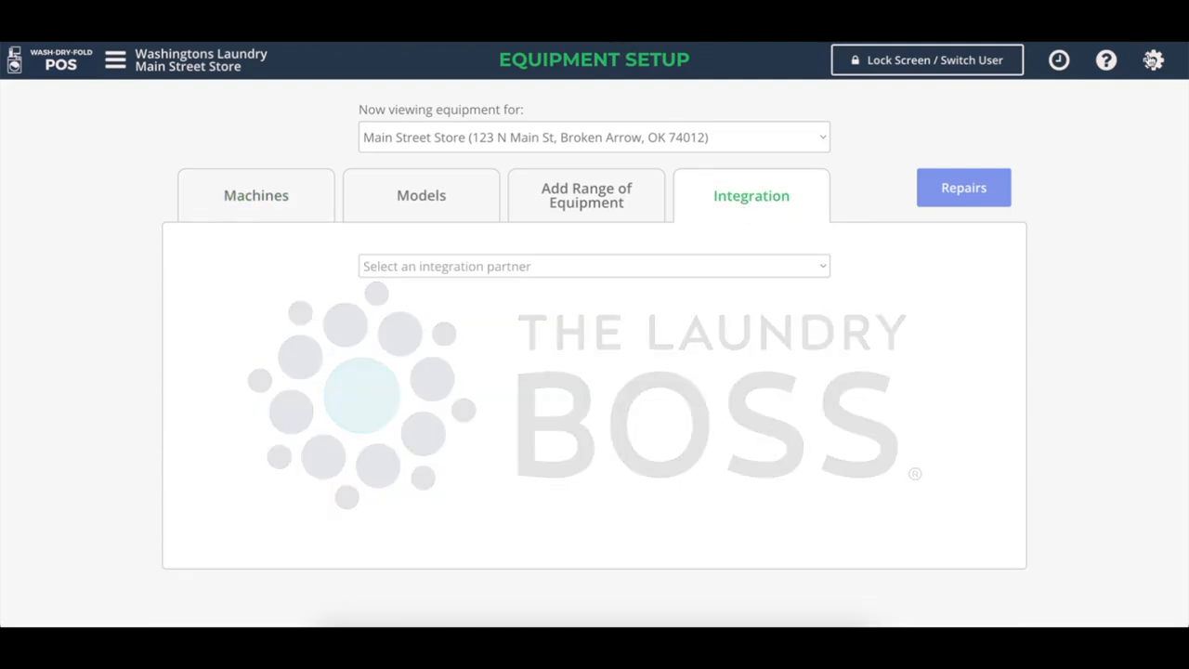
click(1152, 60)
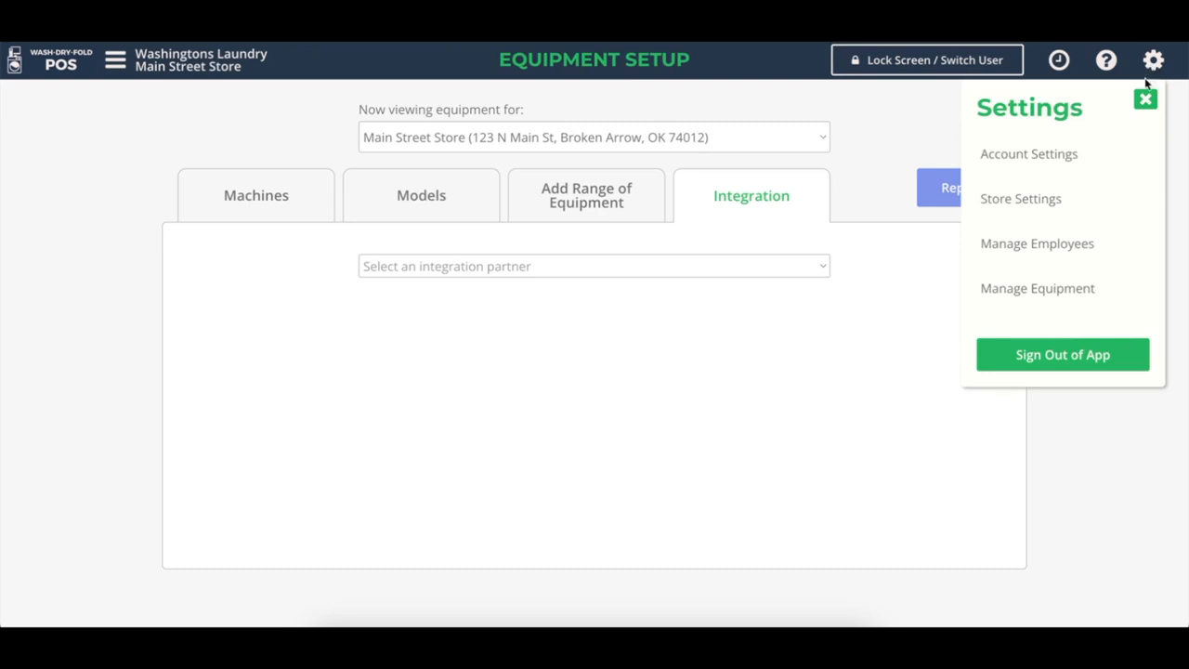
mouse_move(1012, 297)
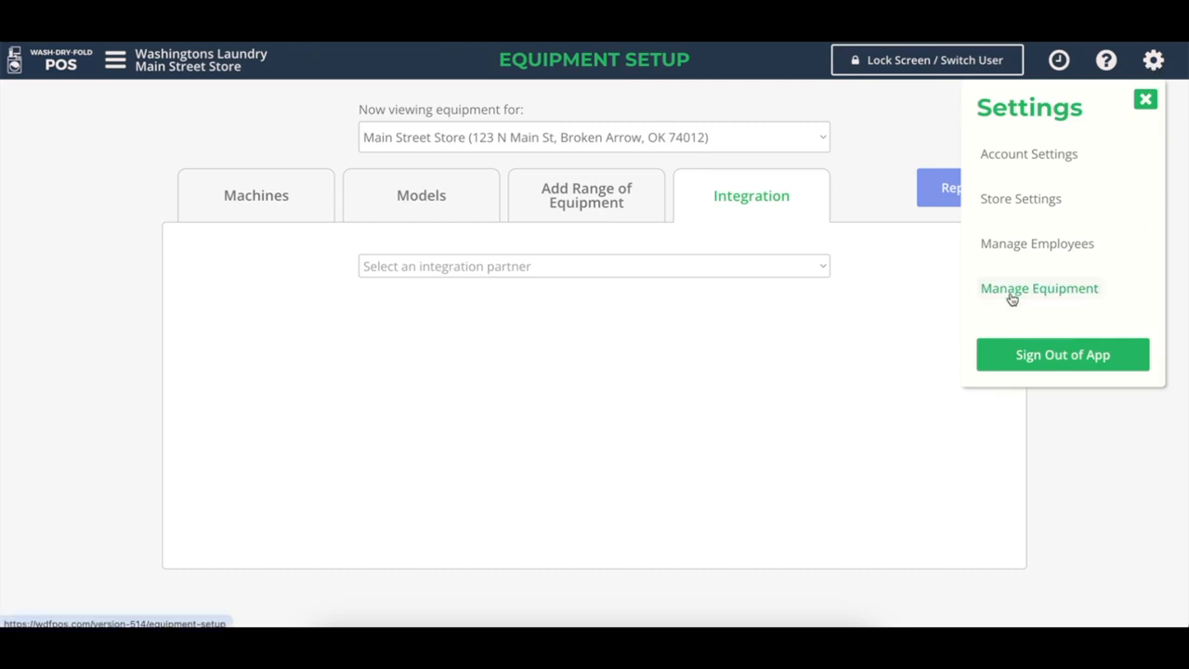
click(1145, 97)
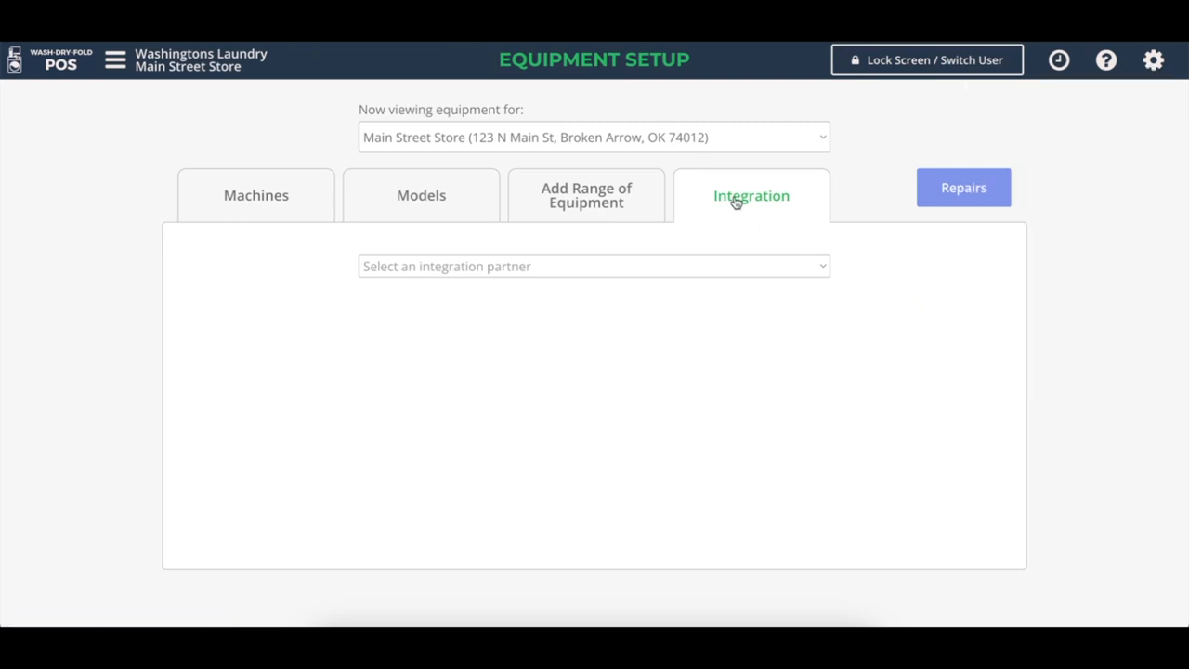
Step: Select Laundry Boss as integration partner, enter its access key and save the connection
click(593, 266)
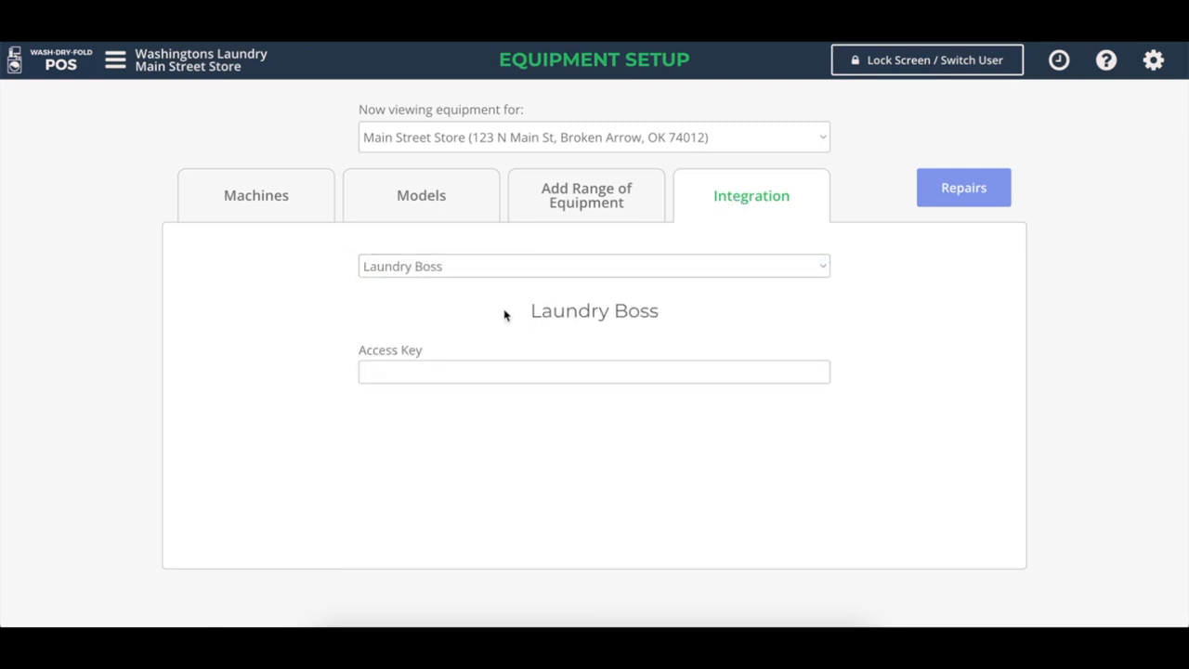
click(595, 371)
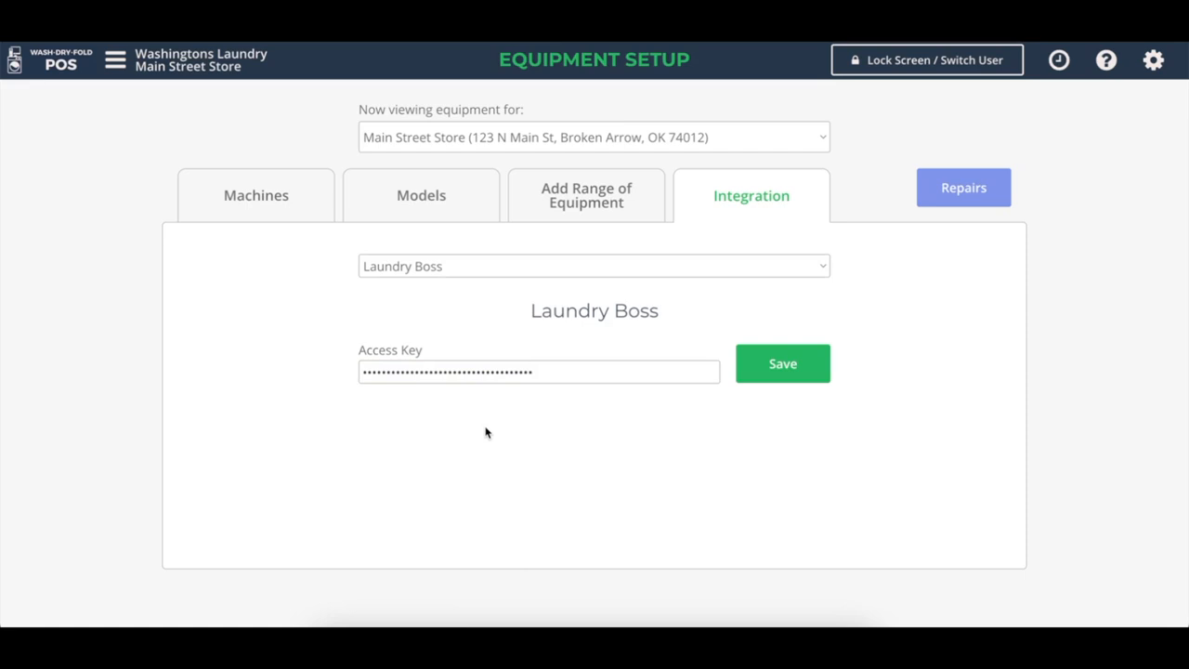
mouse_move(803, 391)
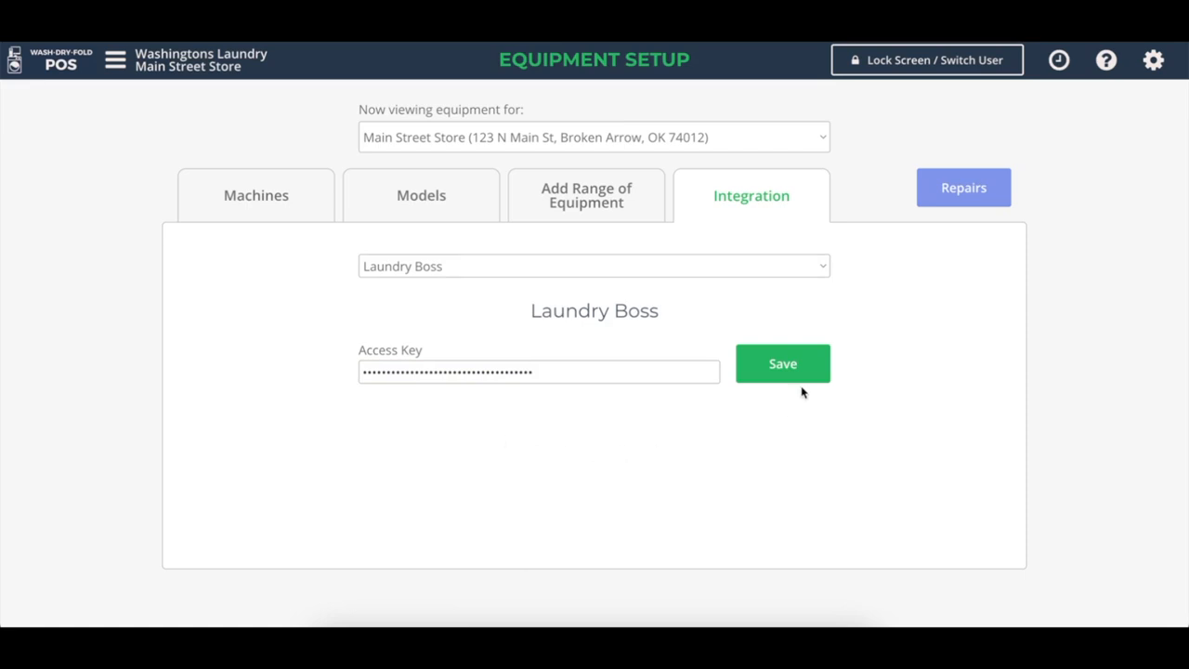
click(782, 362)
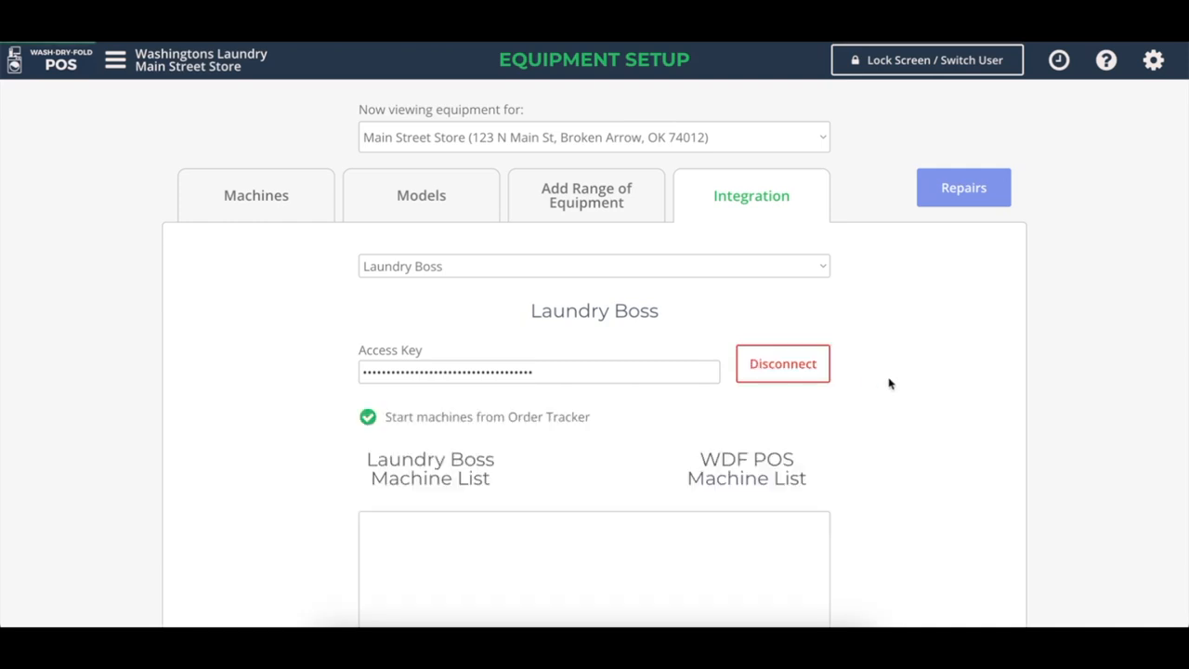
Step: Assign Laundry Boss machine 1 to Washer 01 and machine 2 to Washer 02
scroll(down, 3)
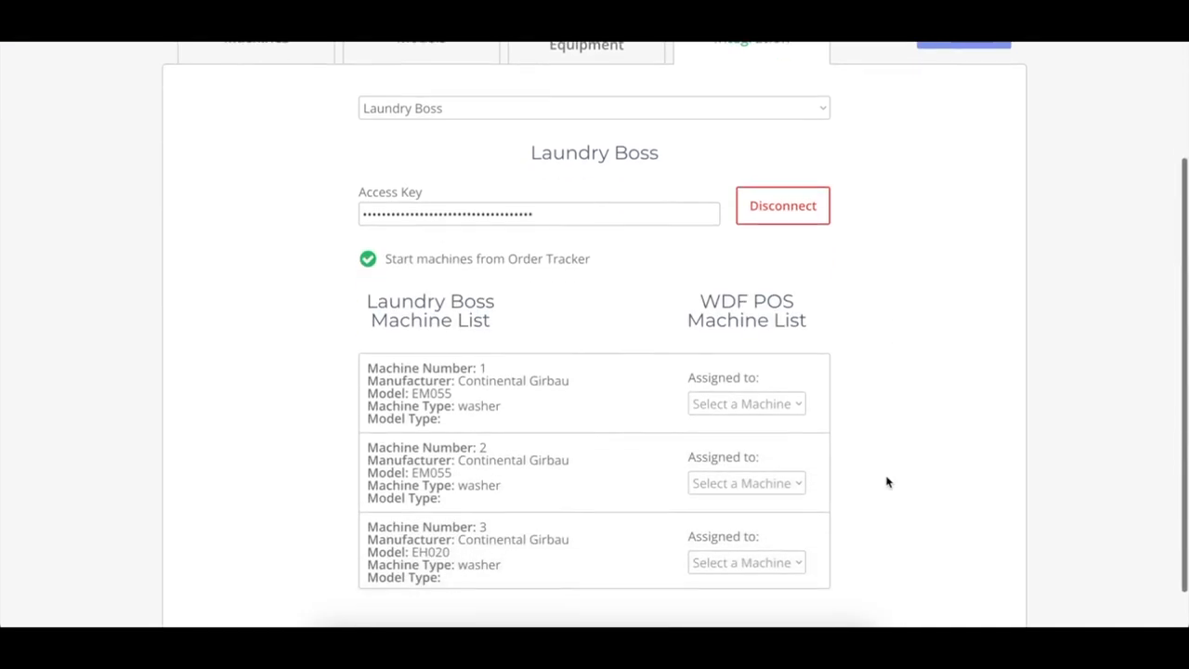
scroll(down, 3)
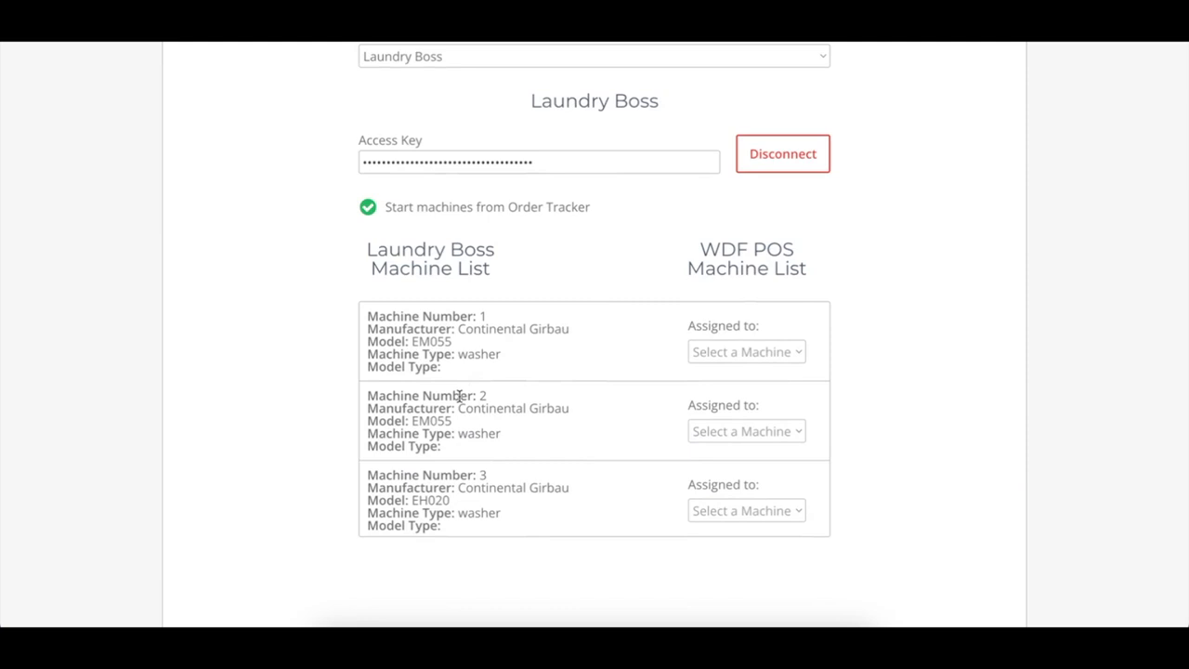
mouse_move(460, 412)
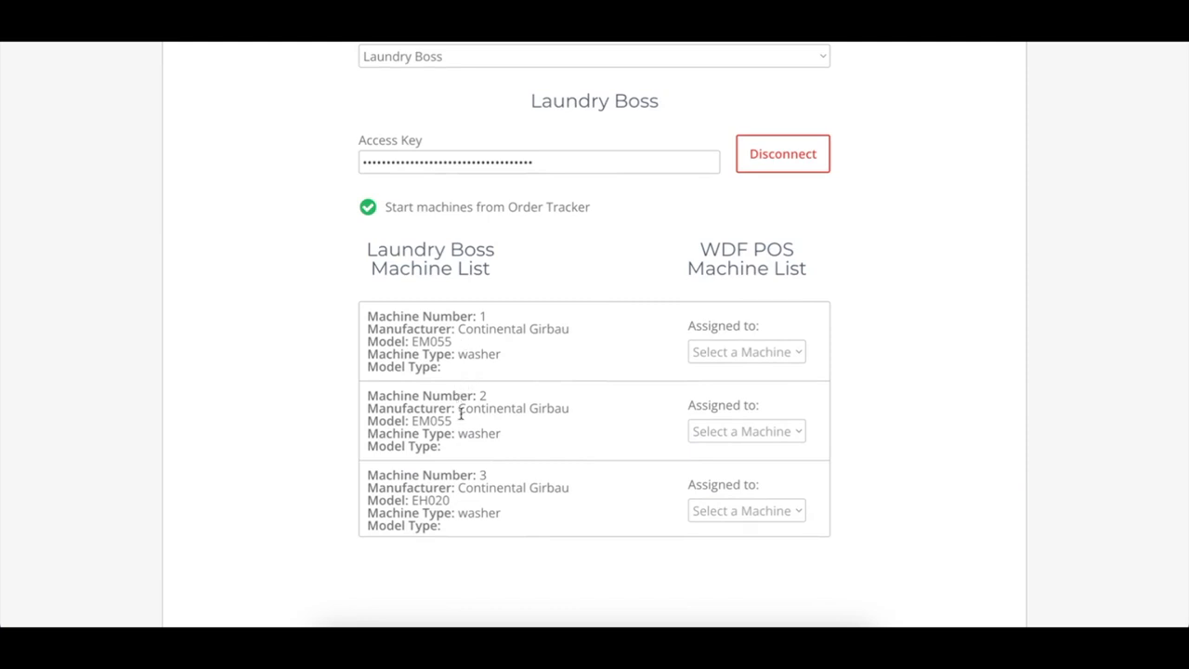
click(747, 351)
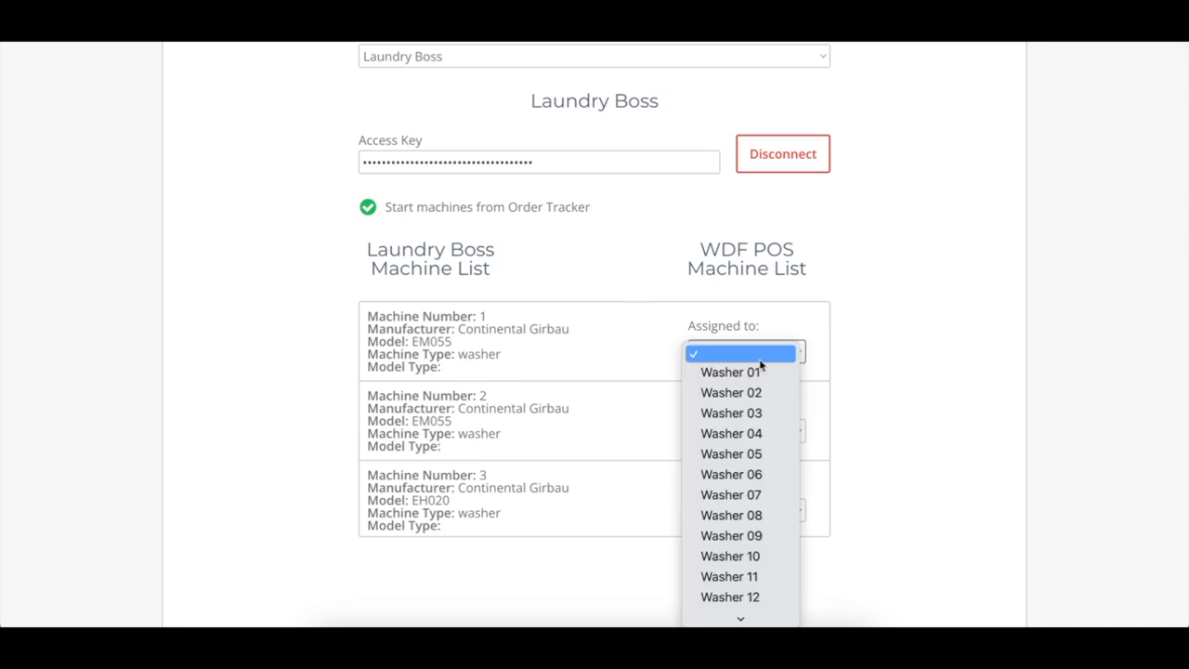
click(730, 371)
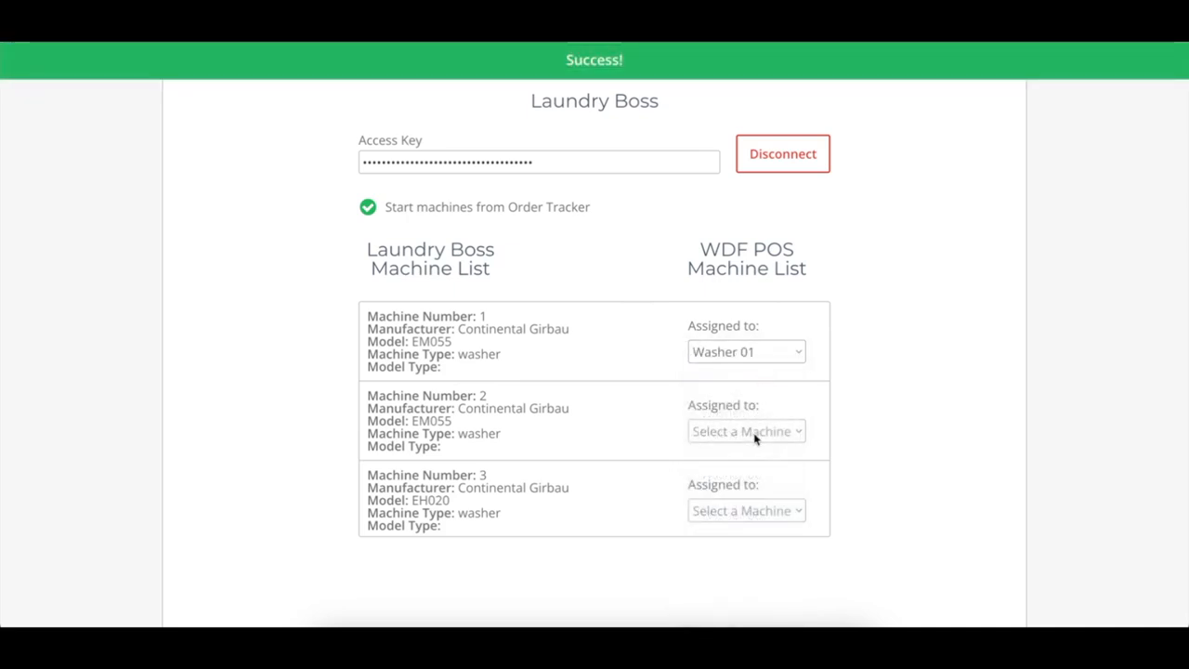
click(747, 431)
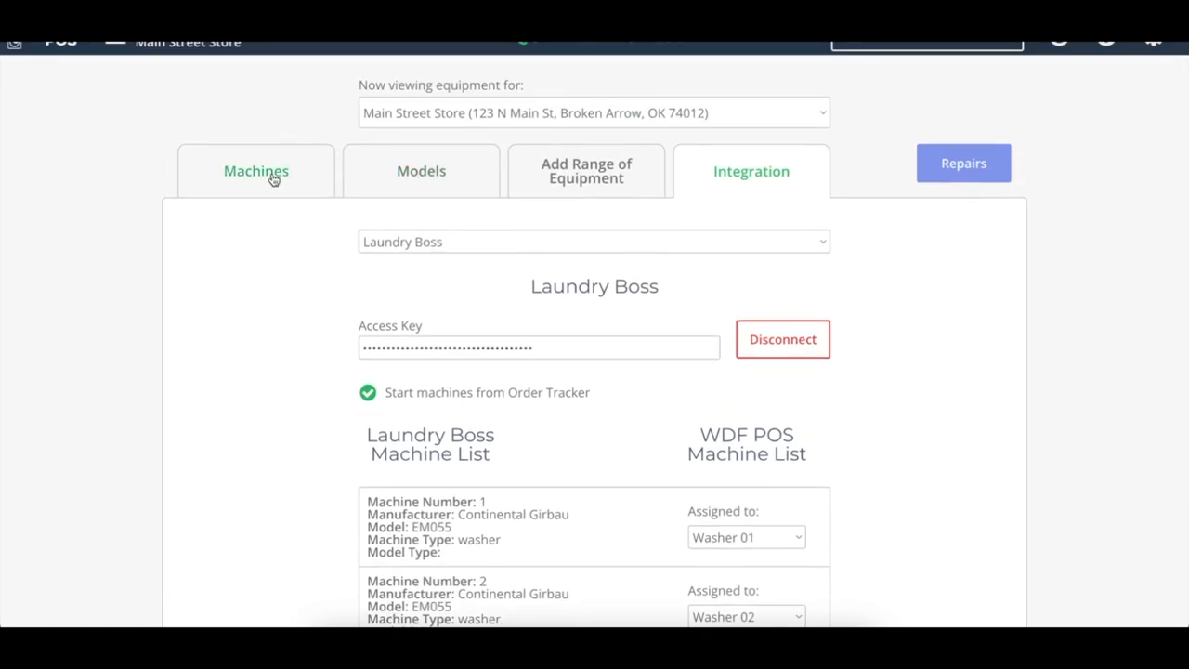
click(256, 171)
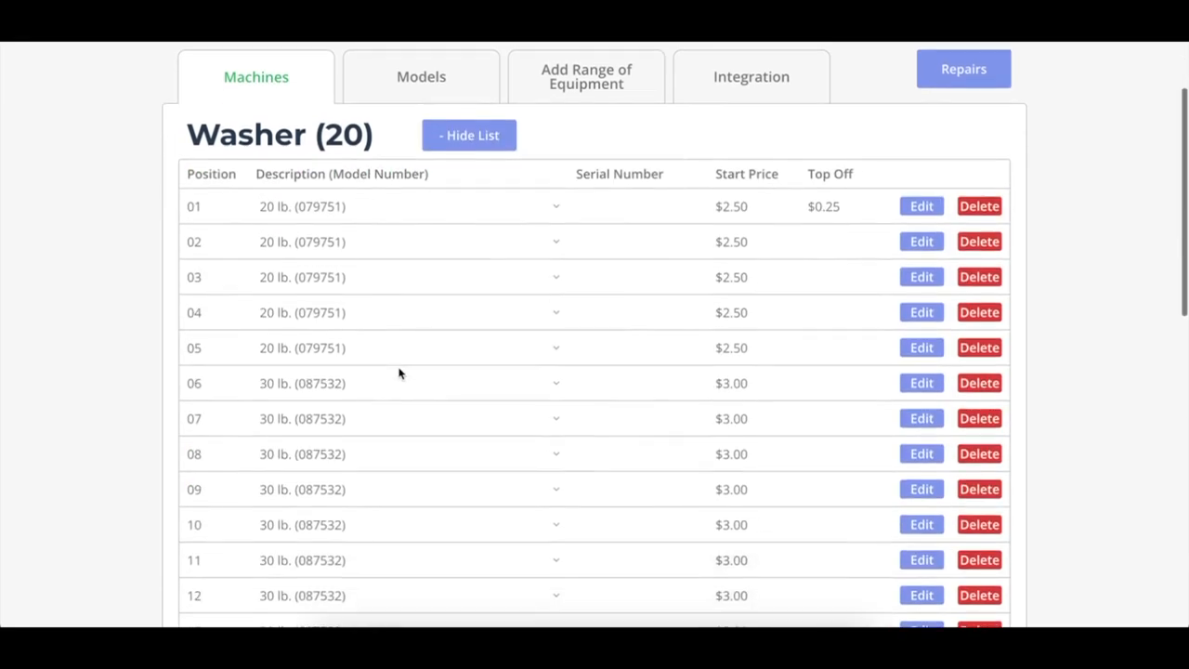
scroll(down, 3)
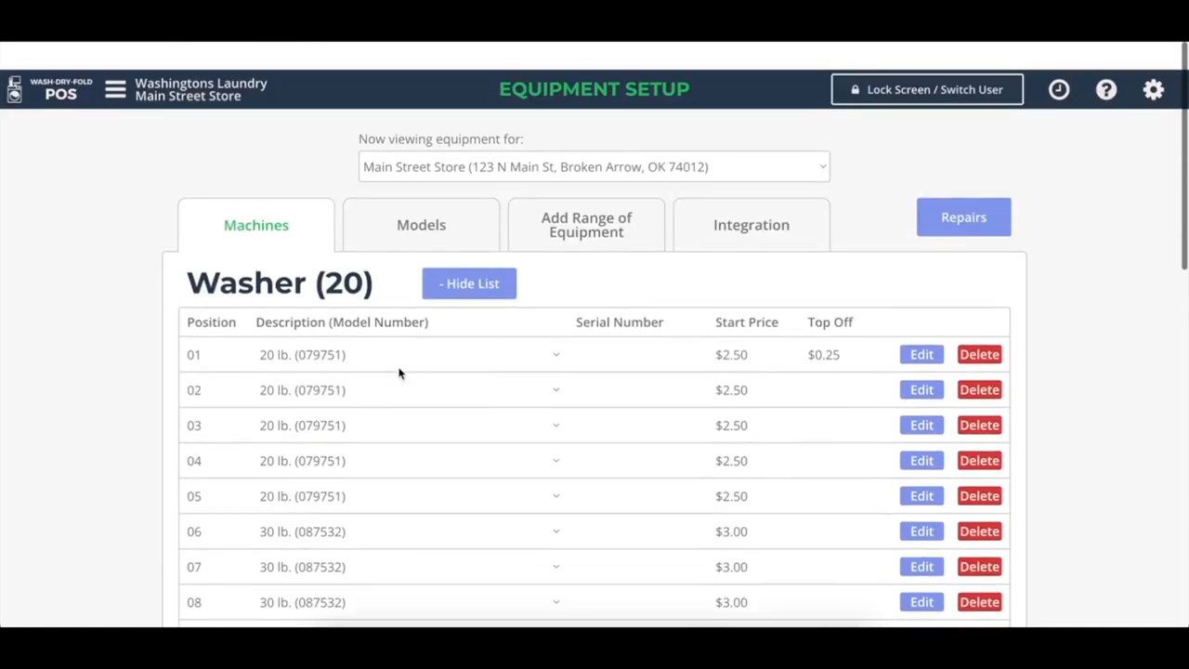
click(750, 223)
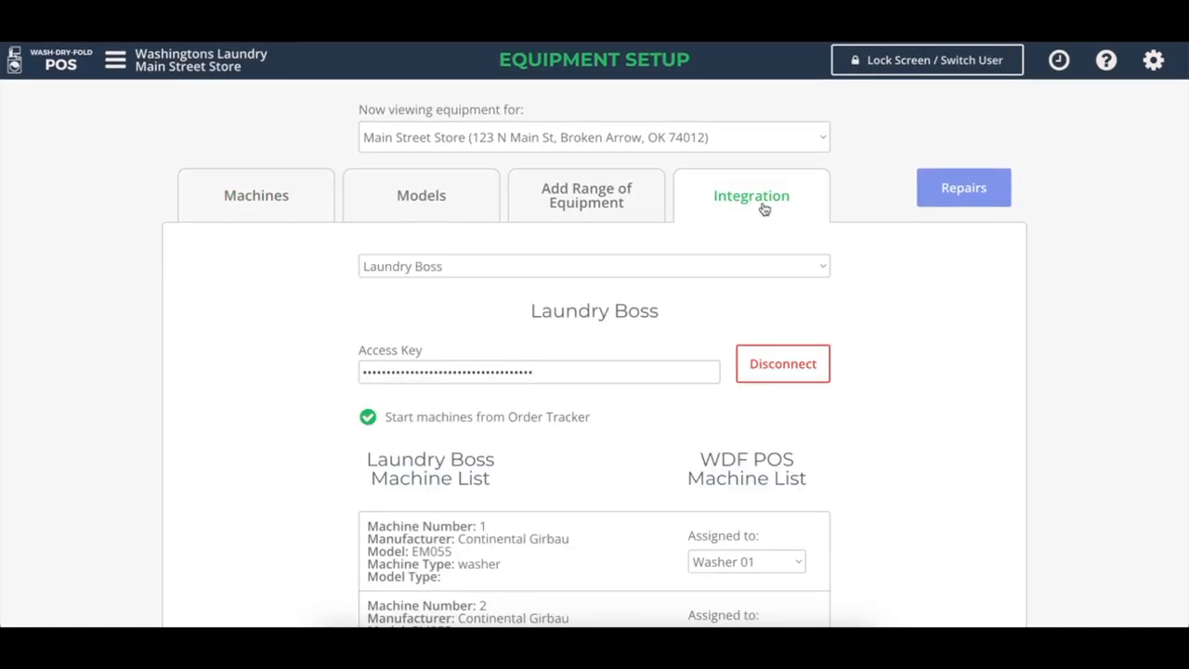
Step: Assign Laundry Boss machine 3 to Washer 03 and pick a washer for machine 4
scroll(down, 3)
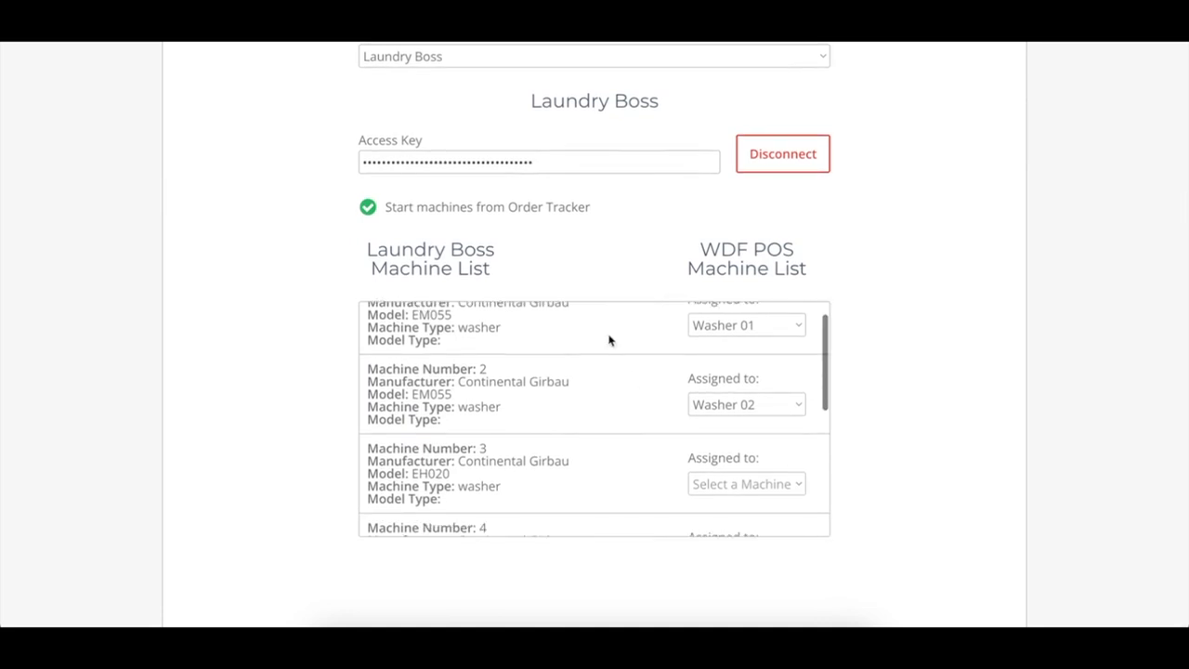
scroll(down, 3)
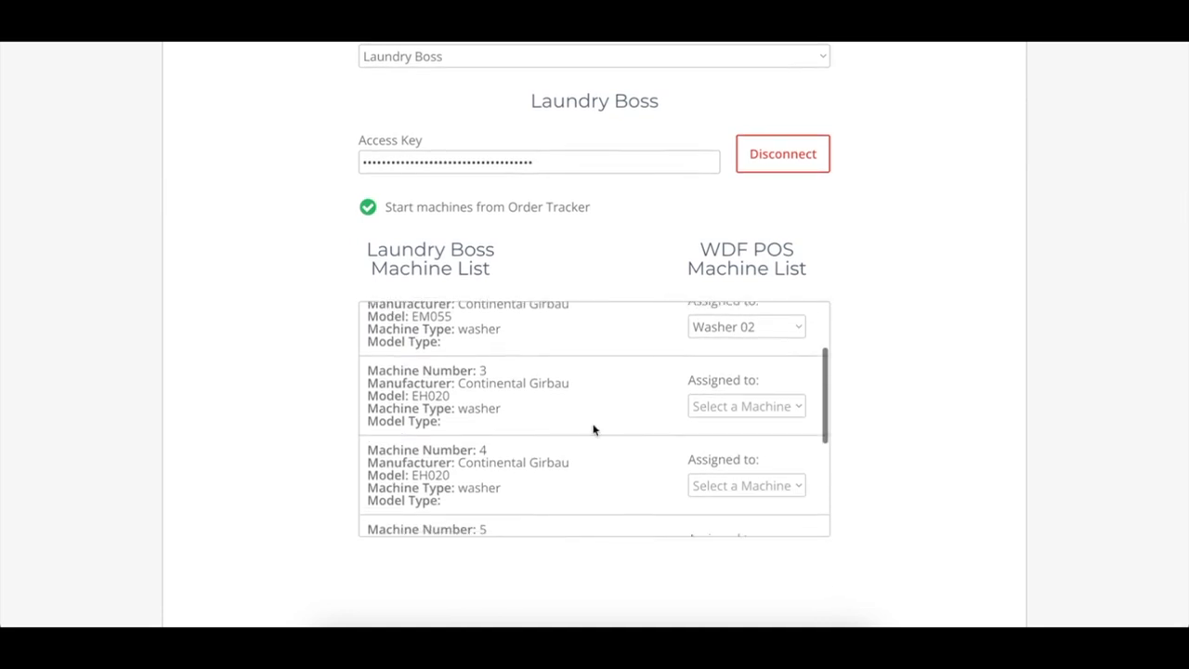
mouse_move(691, 399)
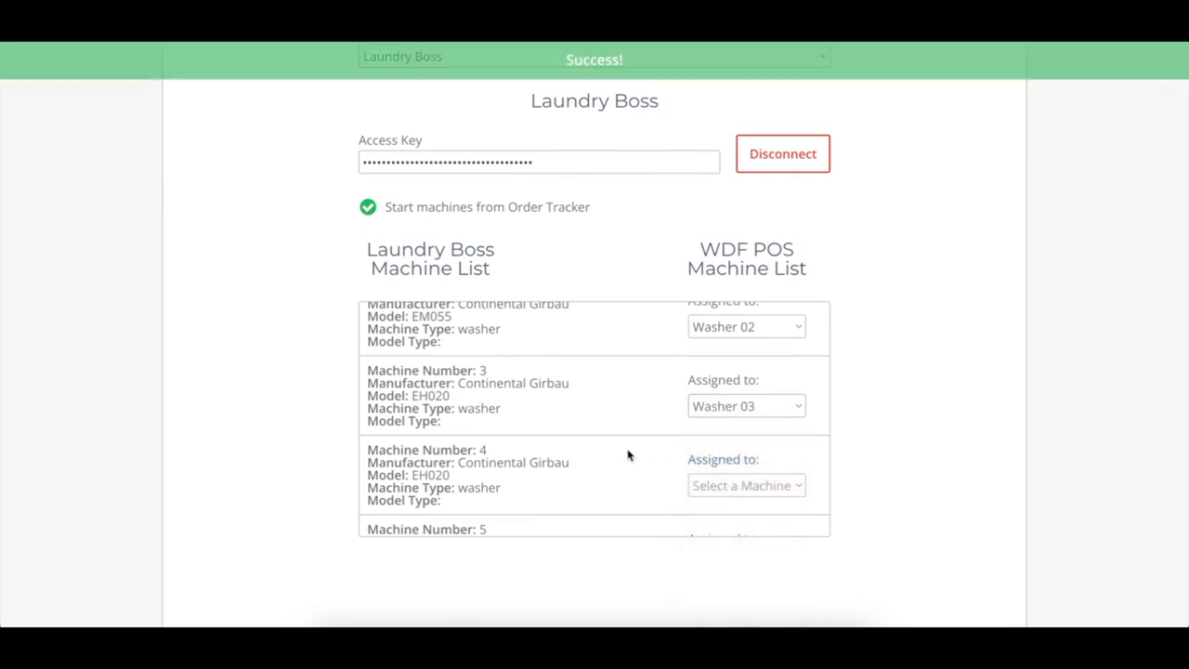
click(747, 485)
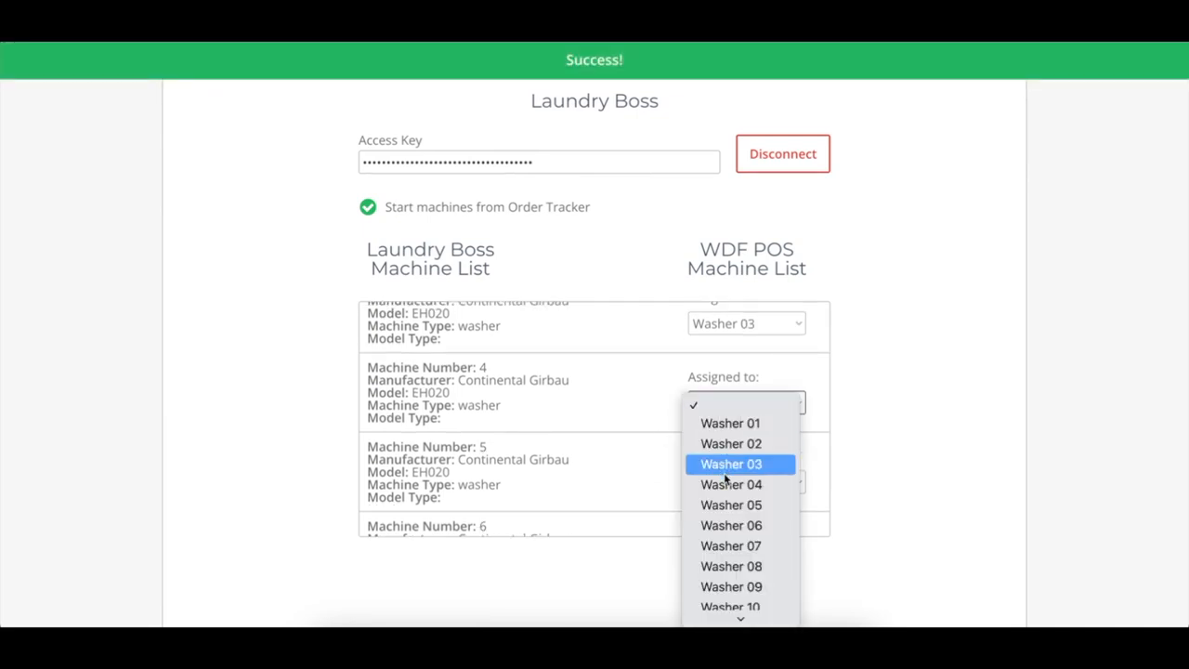
click(732, 483)
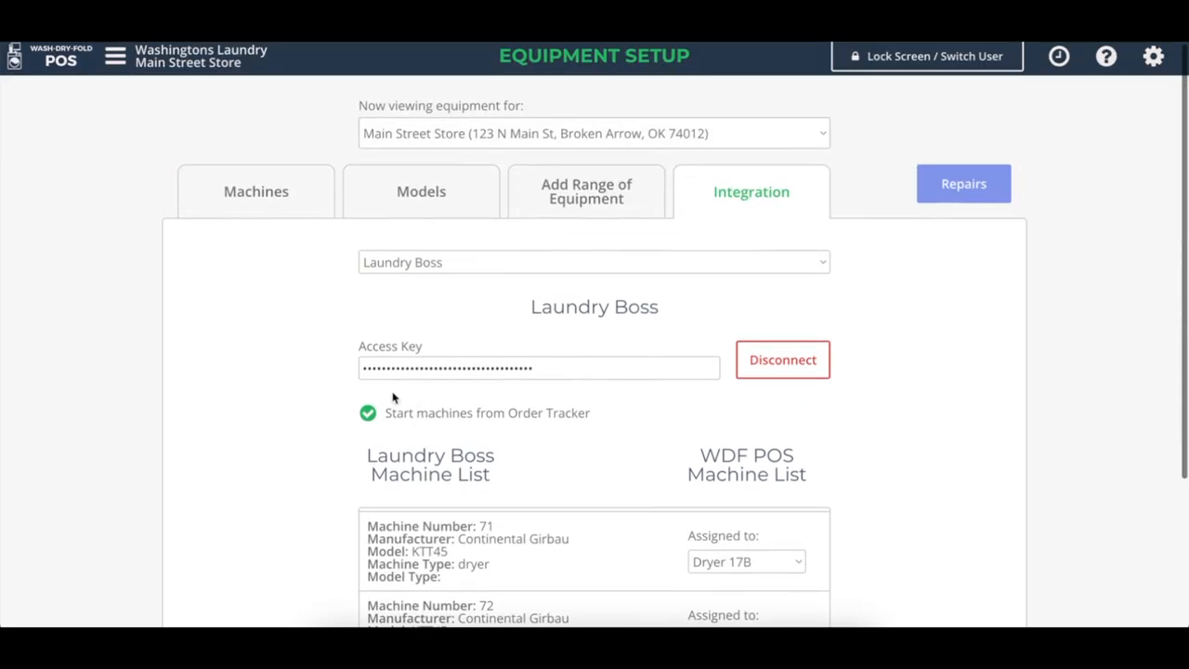
mouse_move(395, 428)
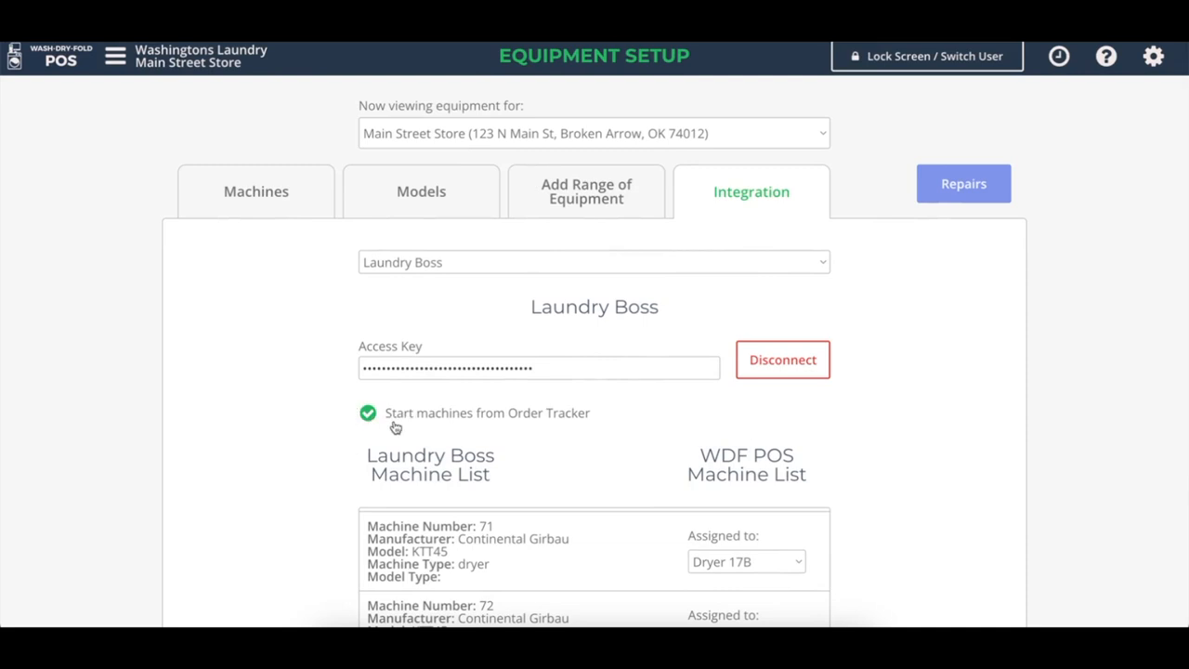
mouse_move(465, 427)
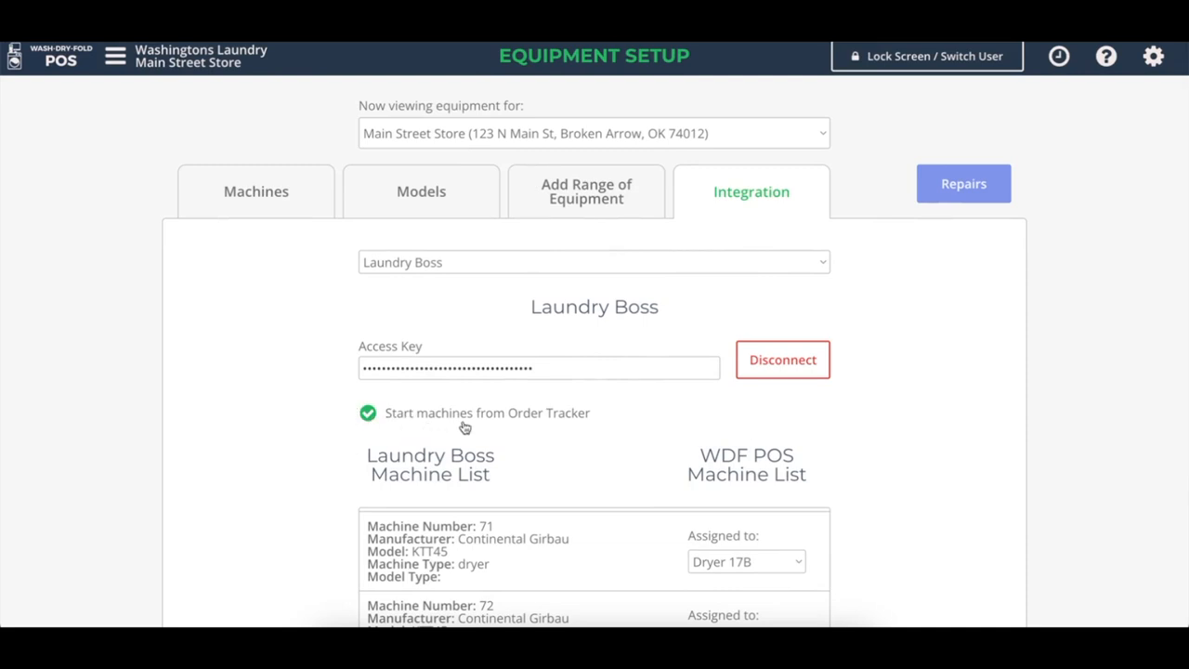
mouse_move(578, 439)
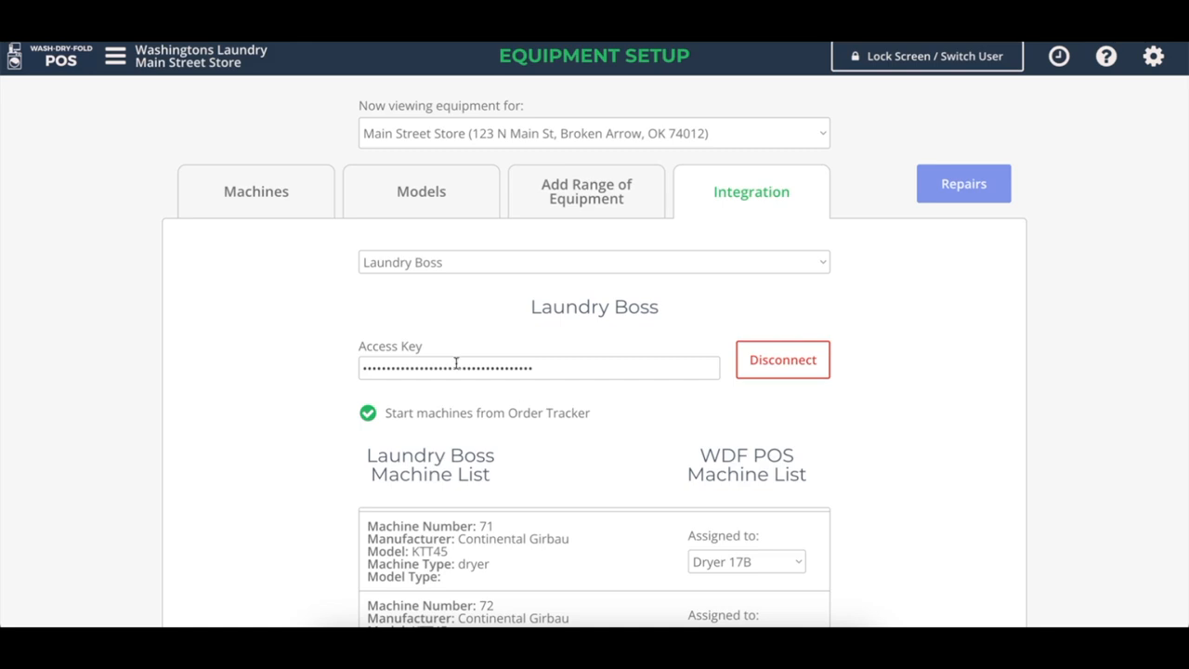
mouse_move(375, 429)
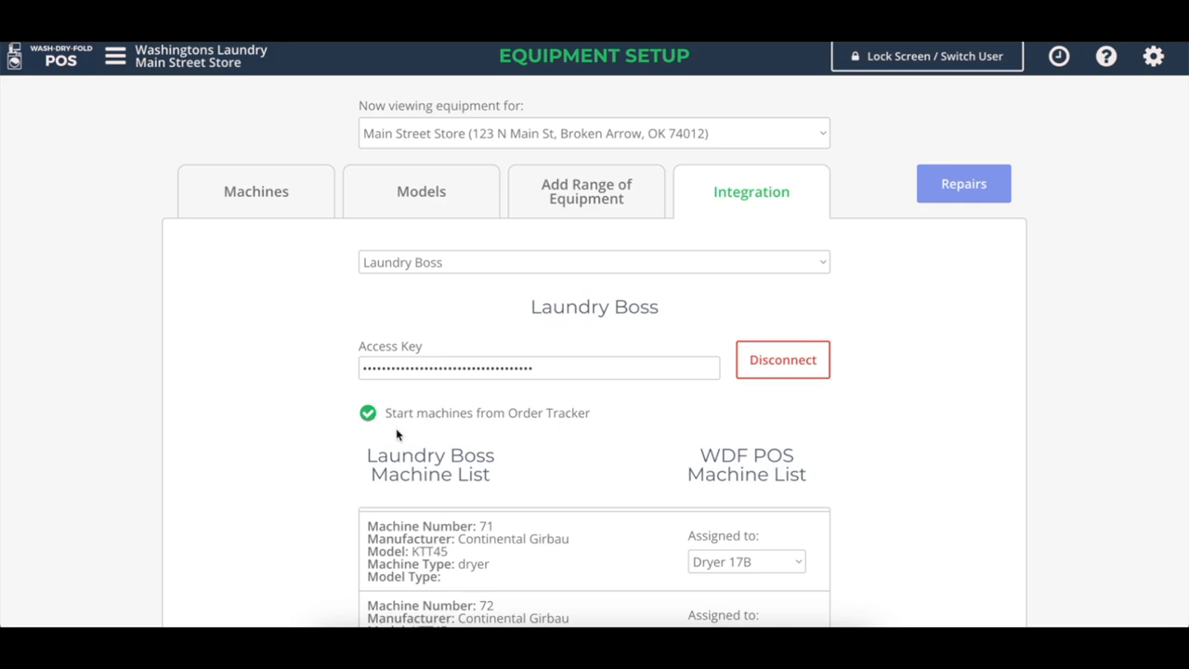
mouse_move(117, 57)
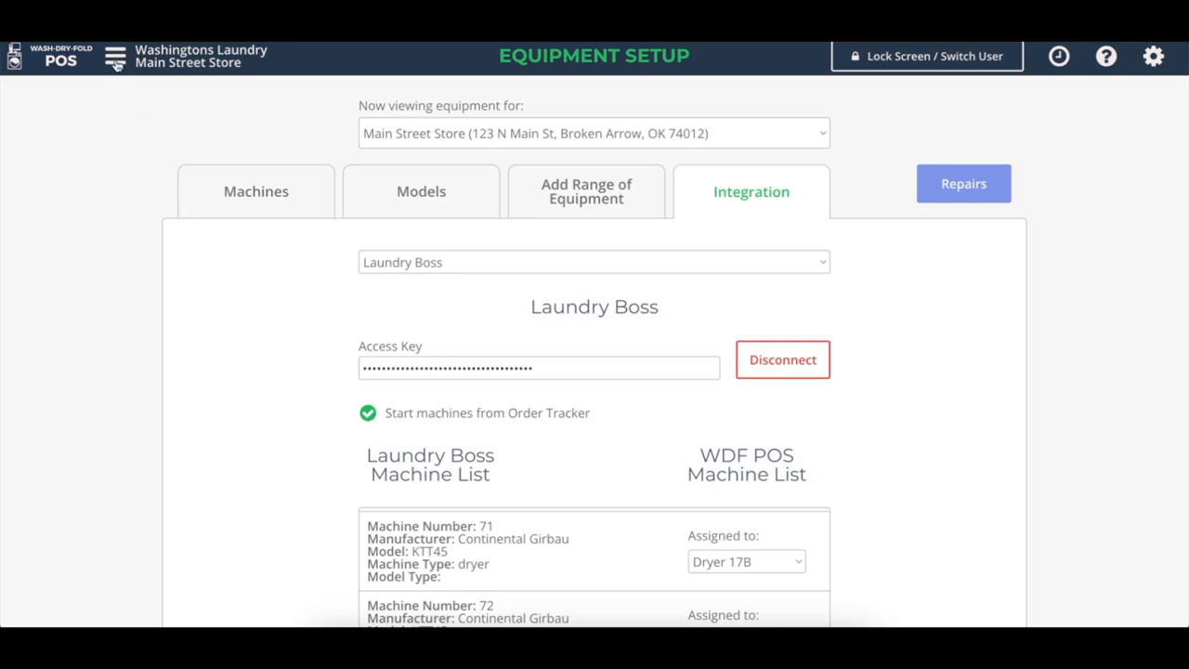
Step: Leave Equipment Setup and navigate to the Order Tracker
click(116, 57)
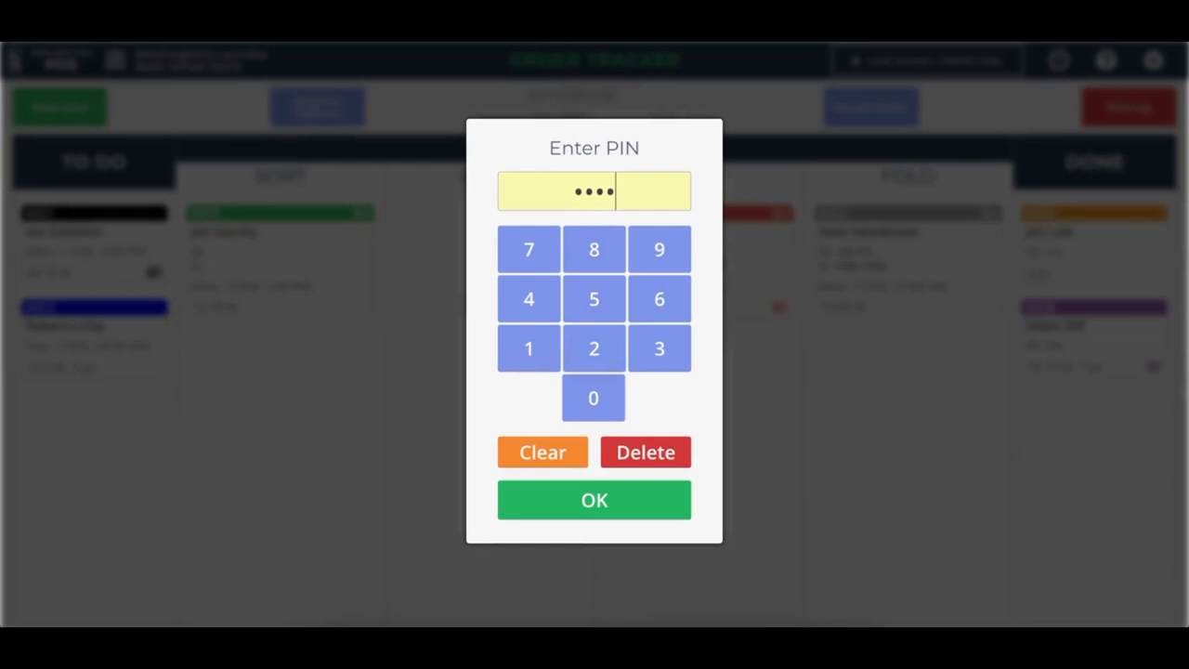
click(595, 500)
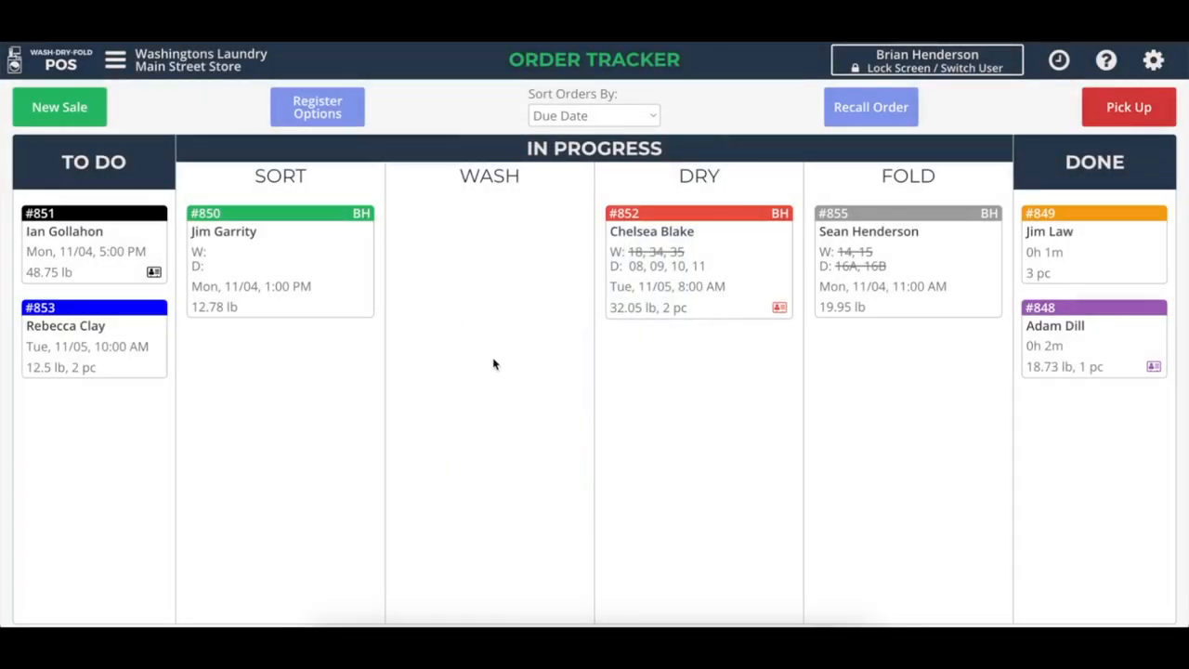
mouse_move(260, 257)
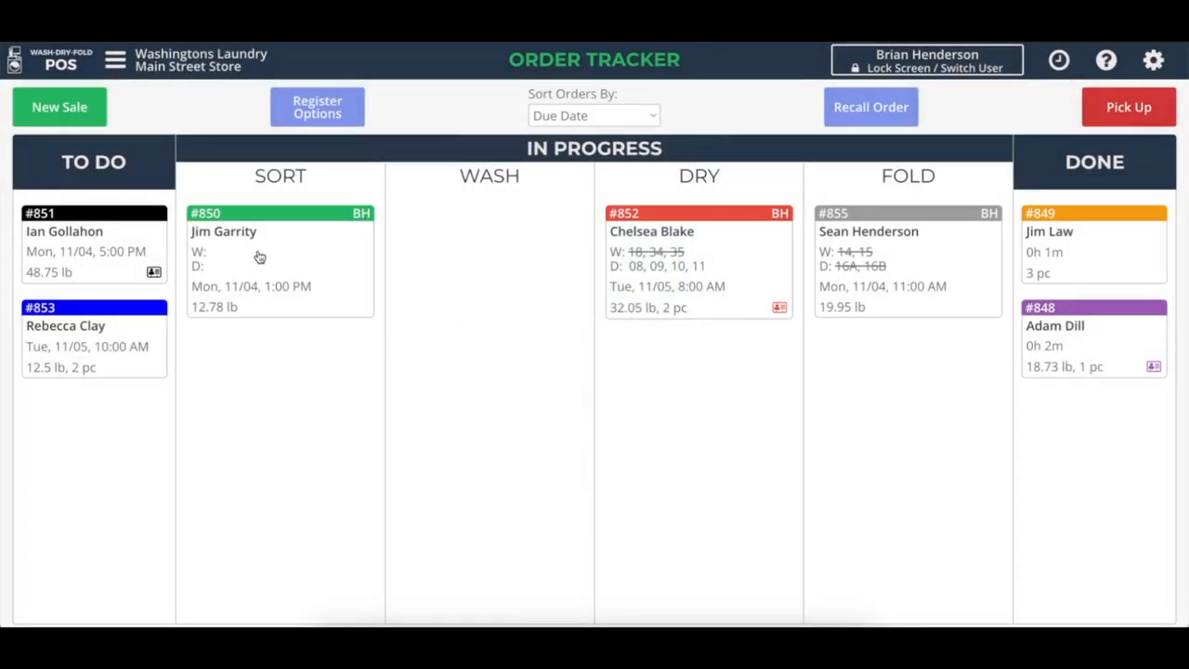
click(279, 260)
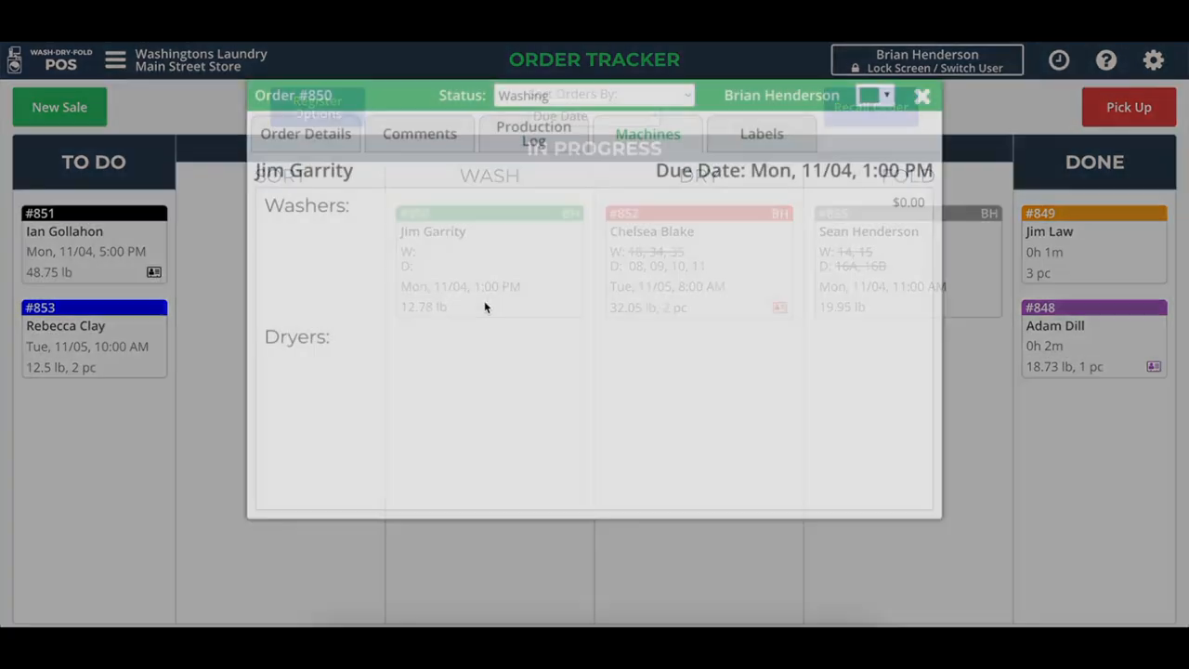
Step: Select washers 01, 02 and 03 for order #850 and confirm the $7.50 start
click(647, 133)
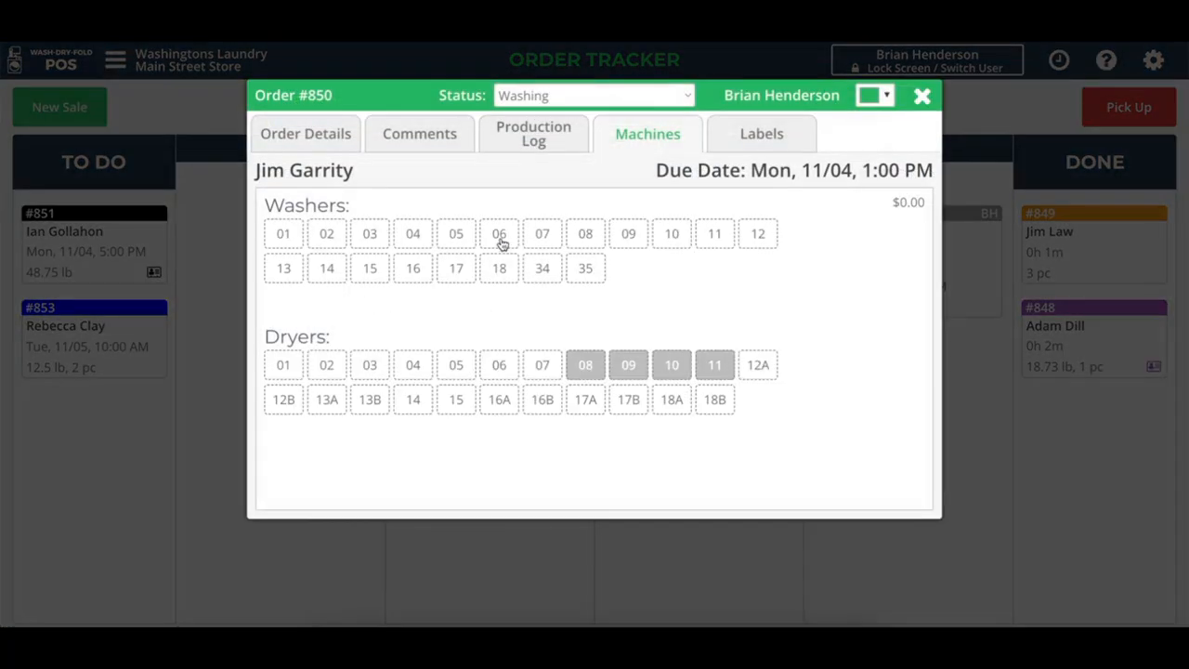
click(283, 234)
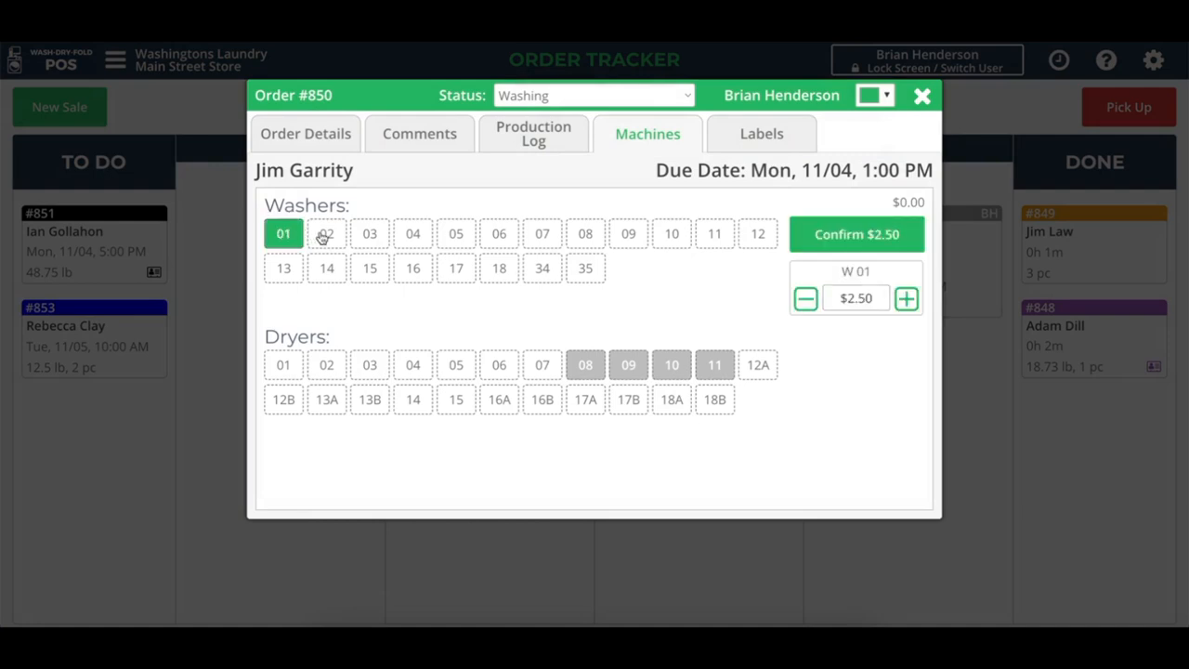
click(370, 234)
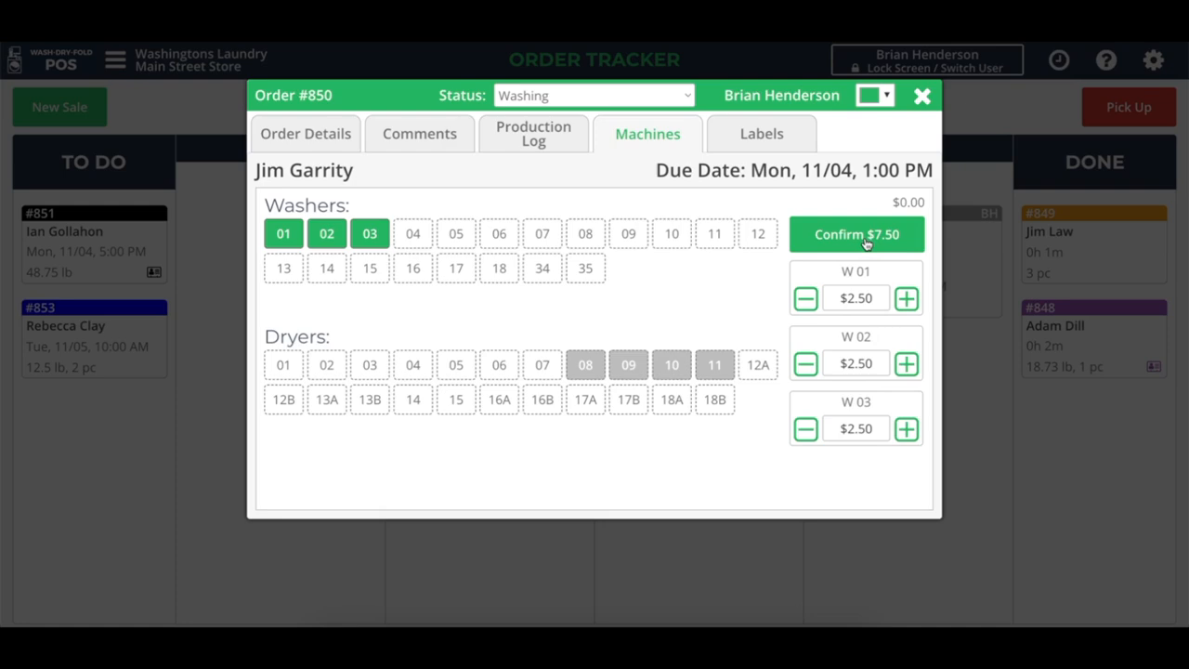
click(856, 234)
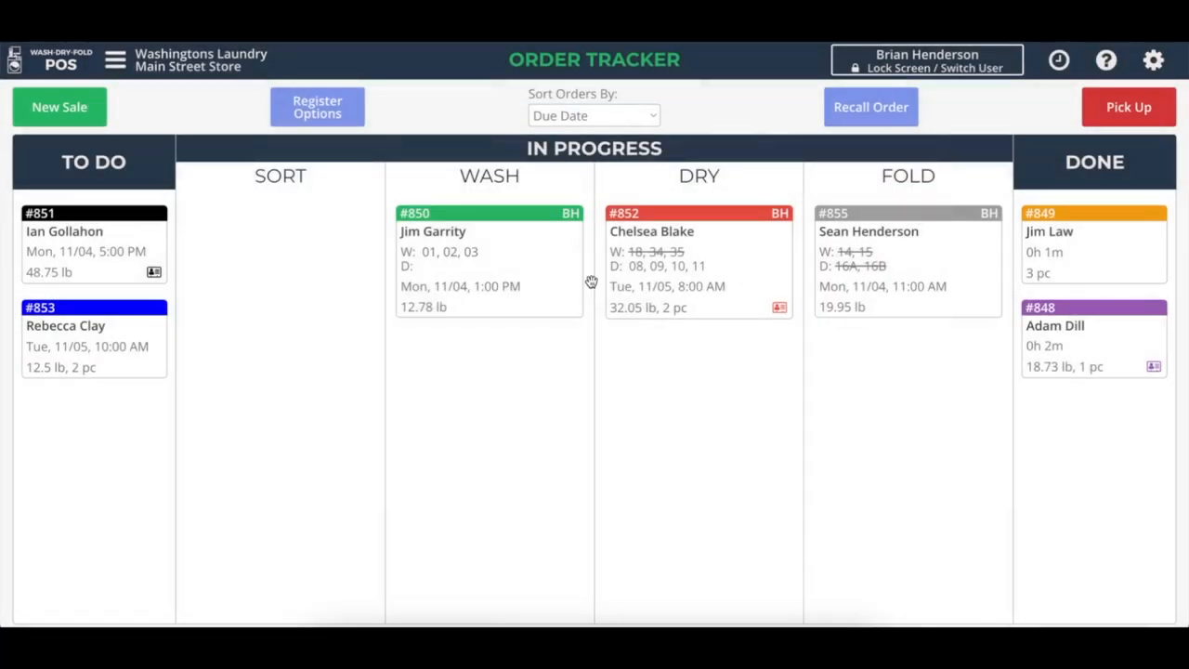
mouse_move(505, 296)
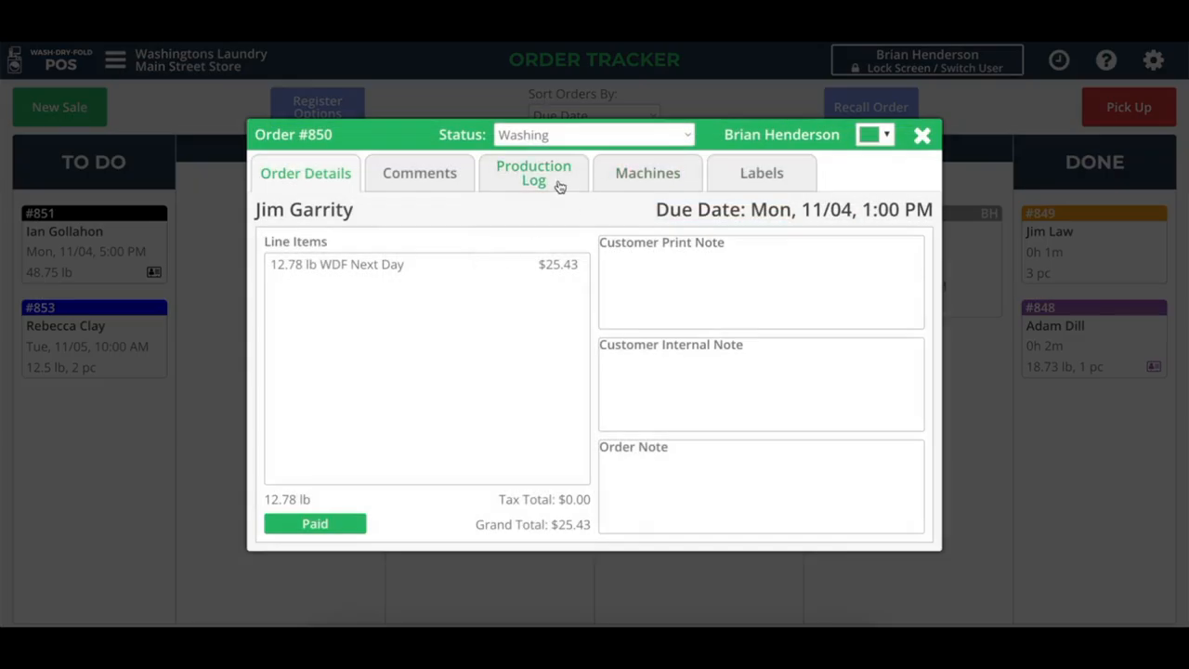
Step: Review order #850's production log of washers 01–03 at $2.50 each, then close the order
click(533, 173)
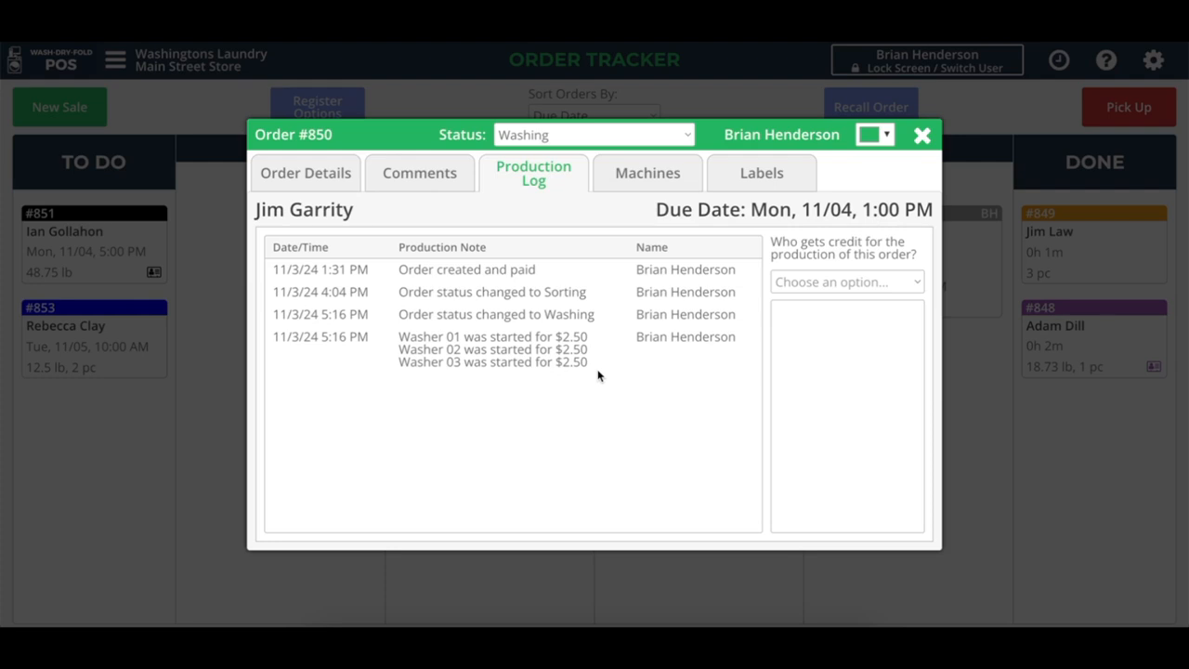
mouse_move(594, 361)
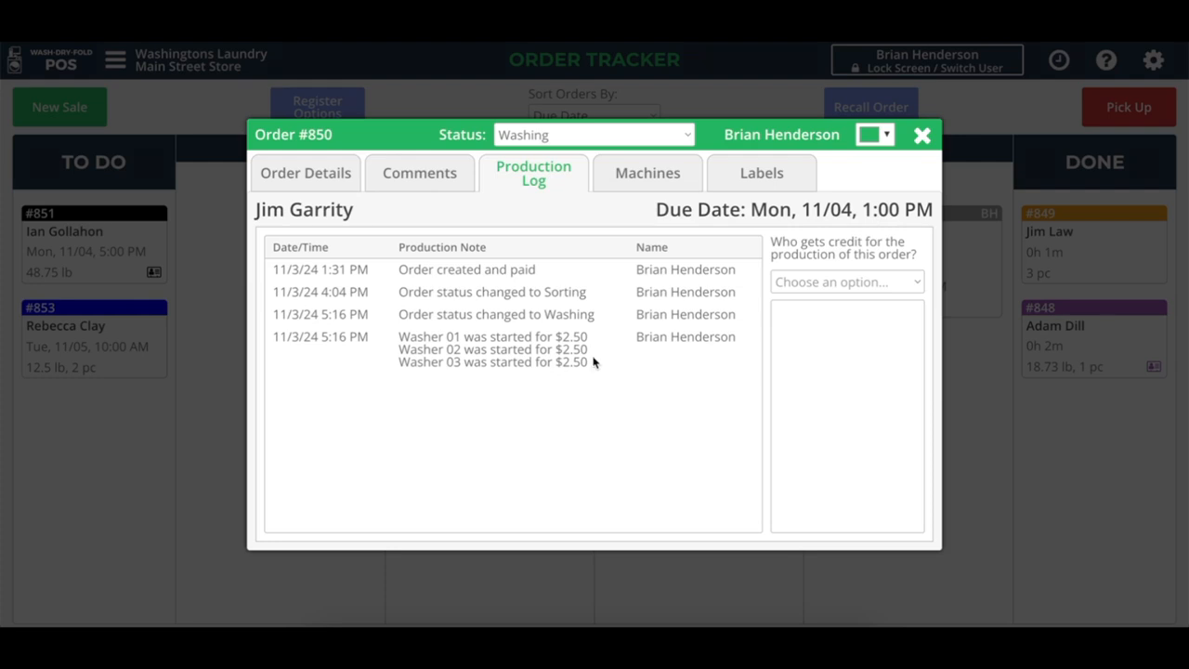
mouse_move(563, 375)
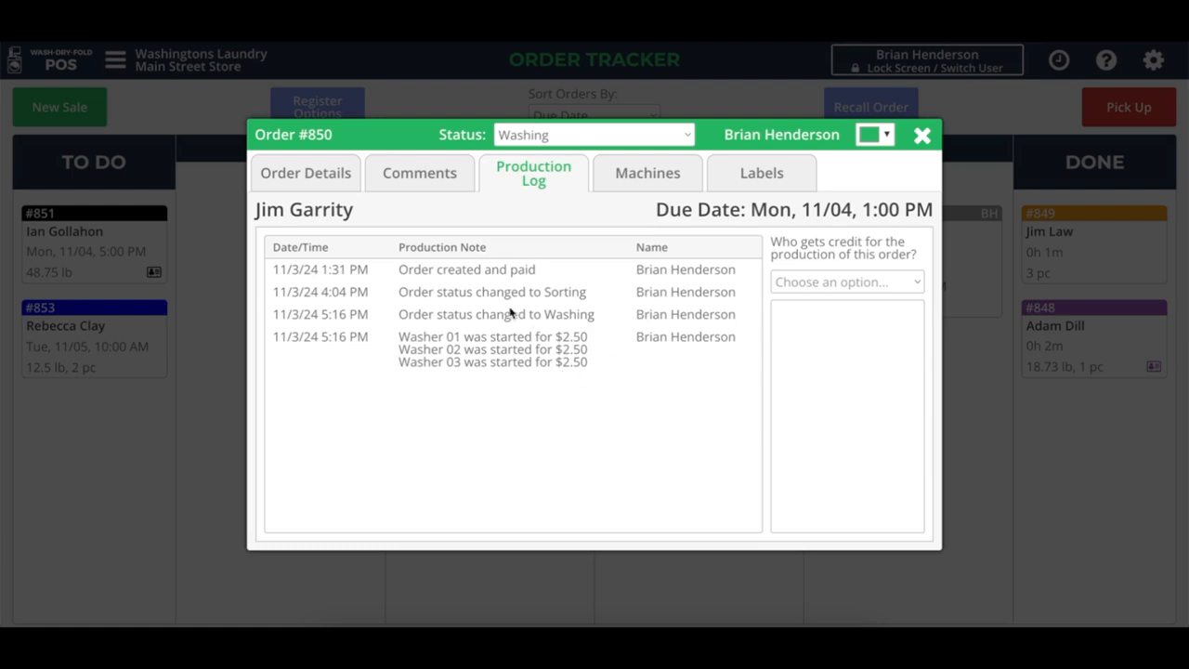
mouse_move(320, 173)
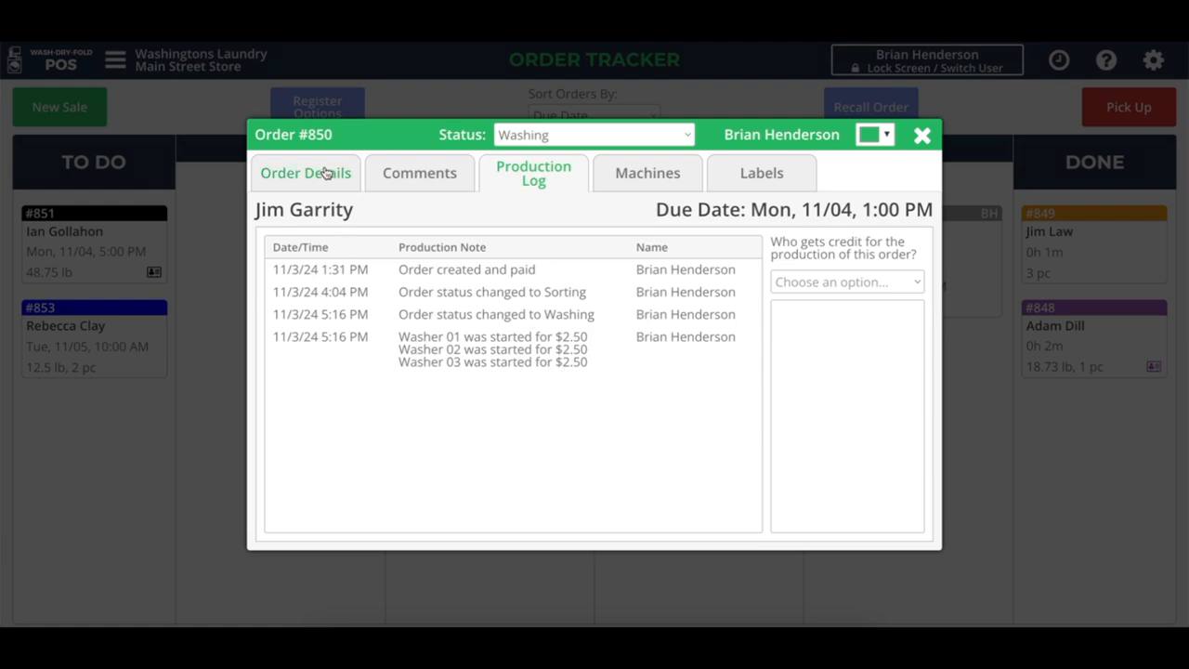
click(305, 173)
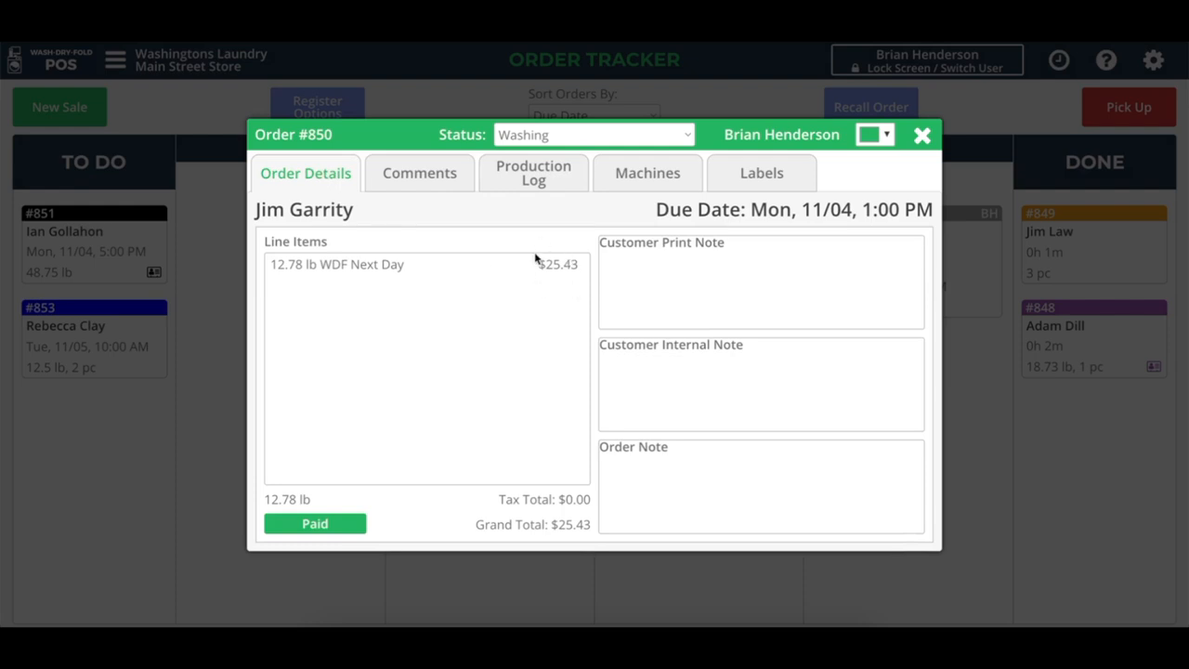
mouse_move(594, 279)
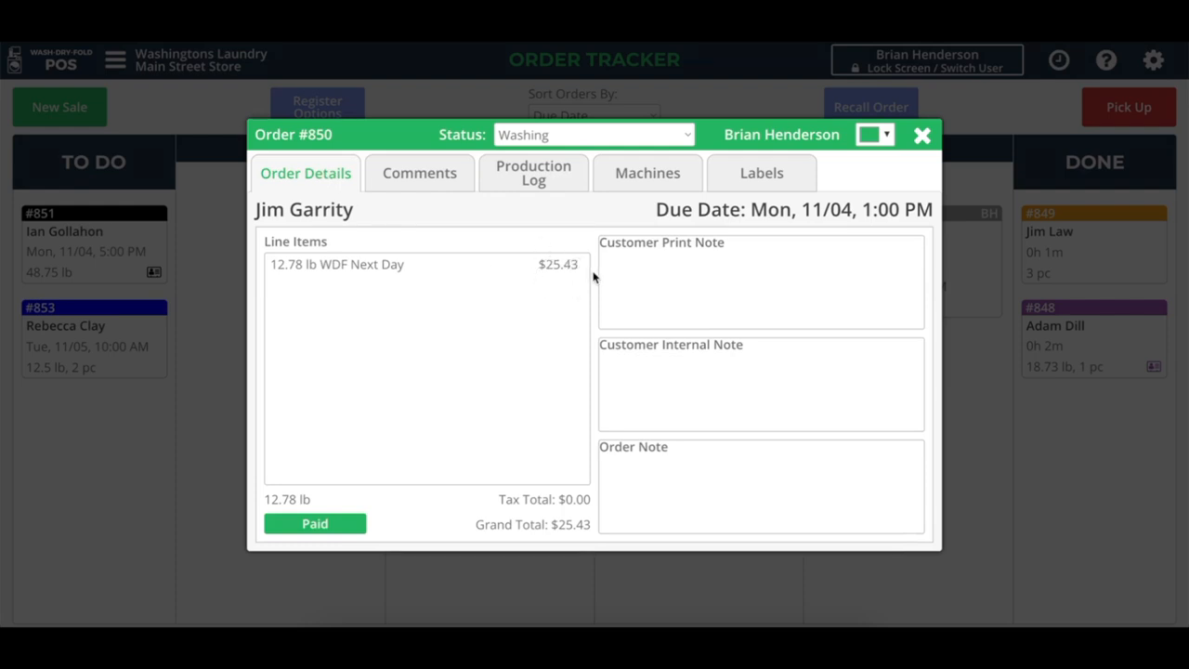
mouse_move(587, 271)
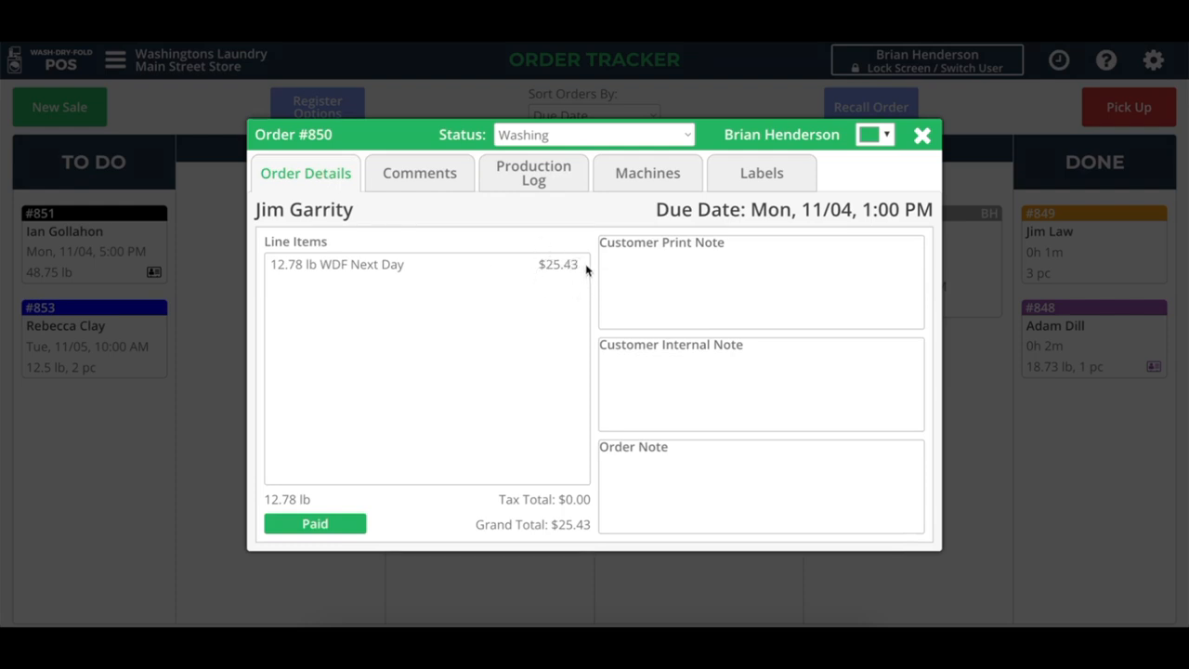
click(533, 172)
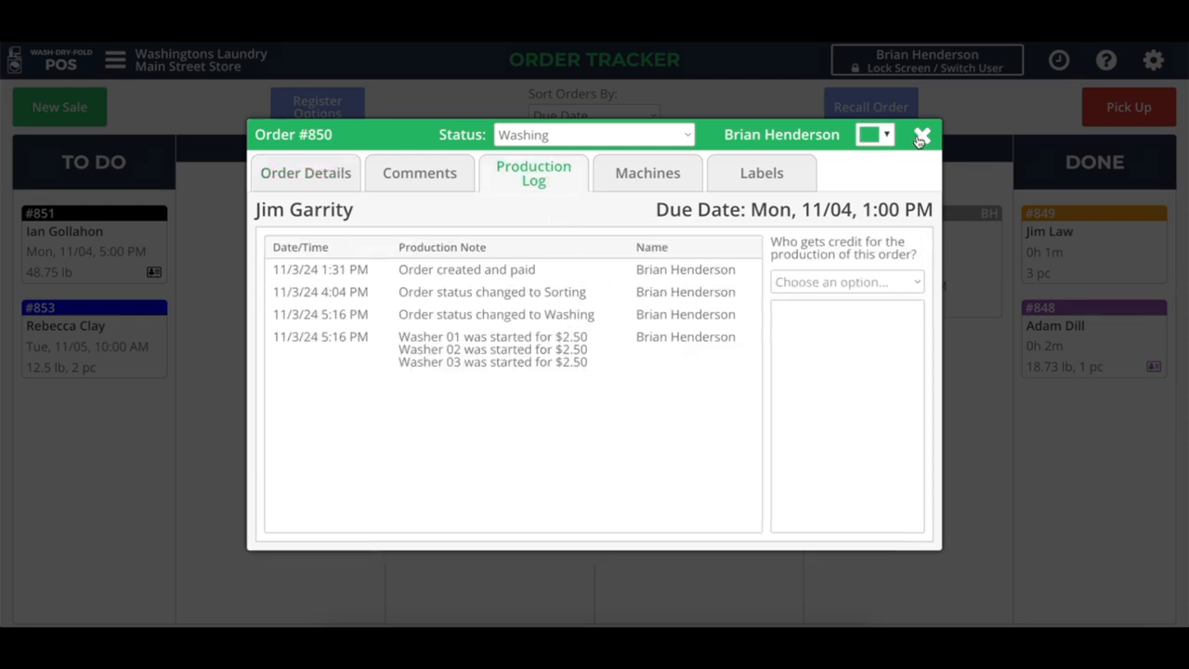
click(918, 133)
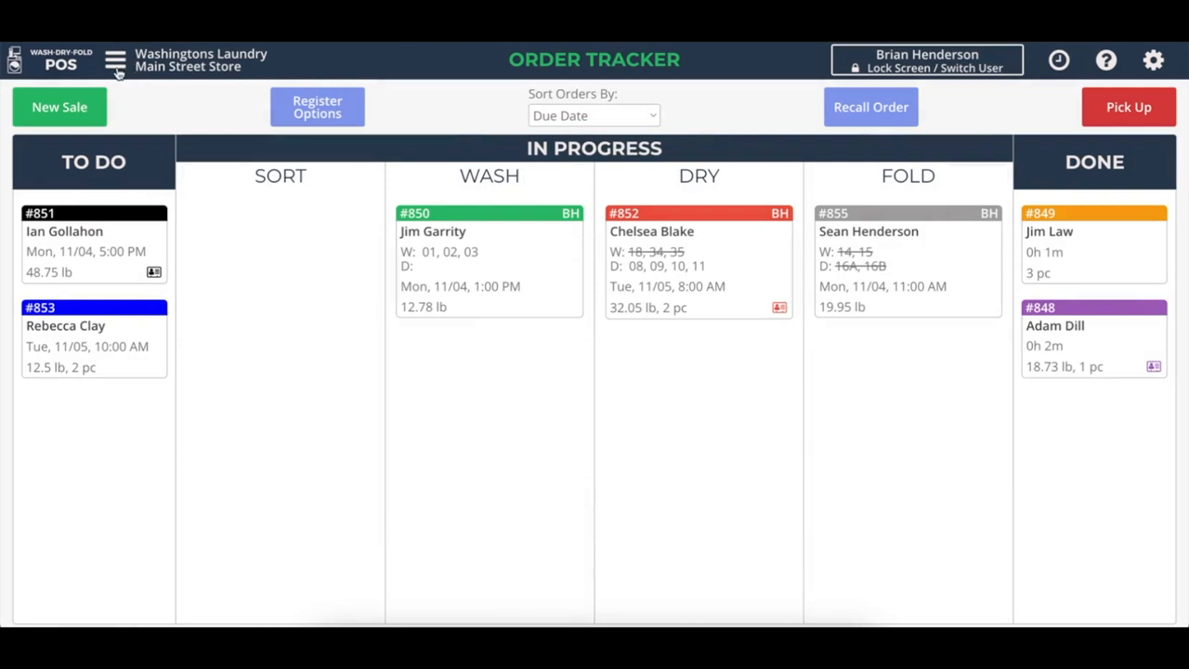
Step: Open the Machine Starts report from Reports, grouped by order, listing orders 848–855
click(115, 59)
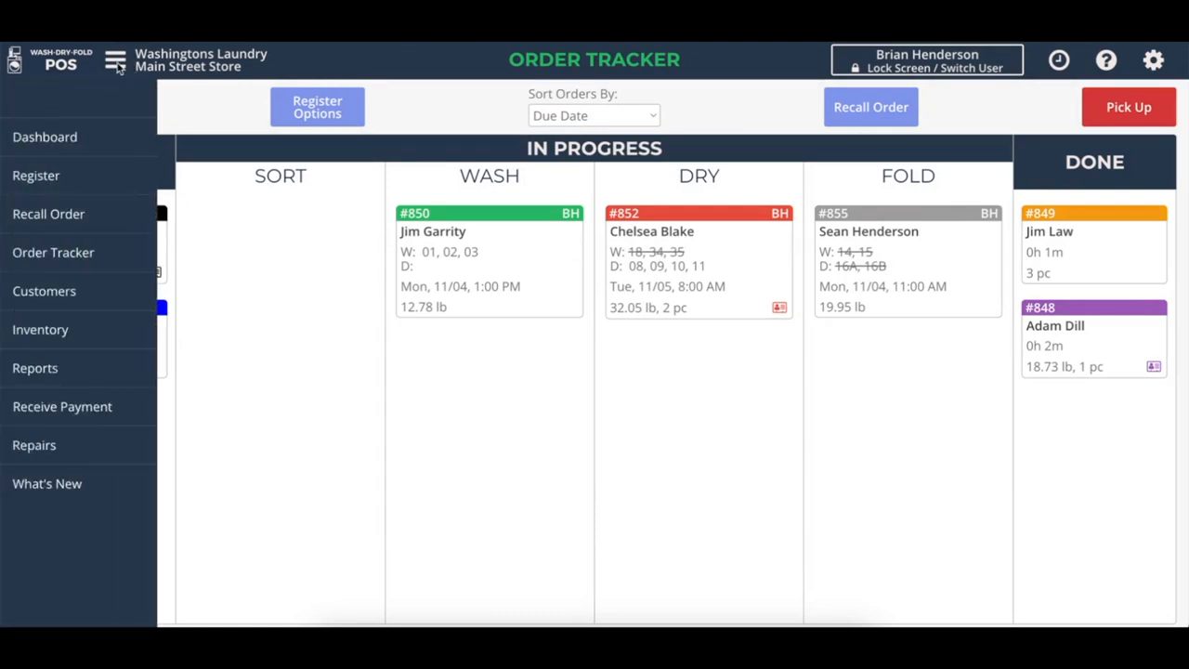
mouse_move(93, 376)
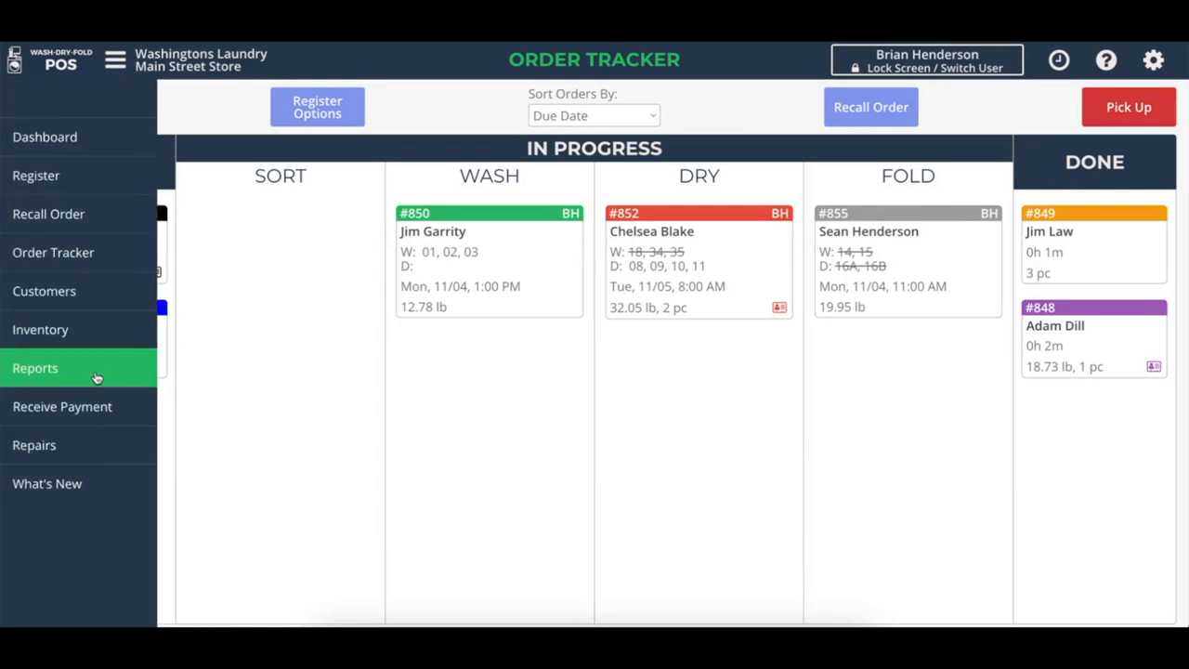
click(35, 368)
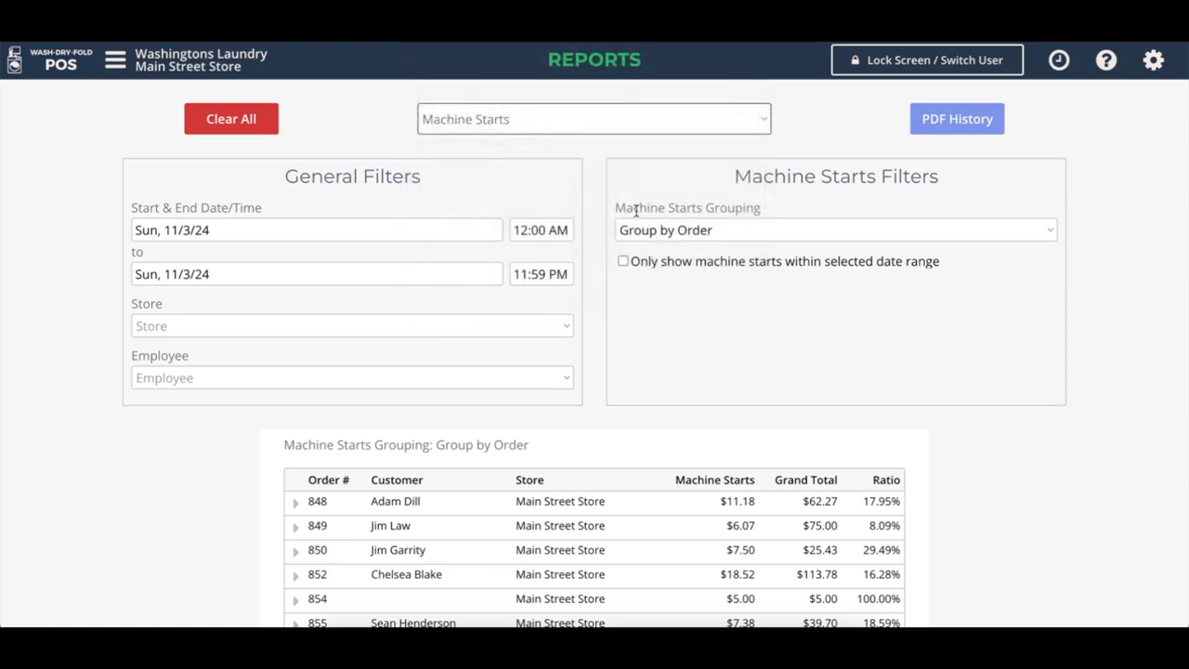
click(833, 230)
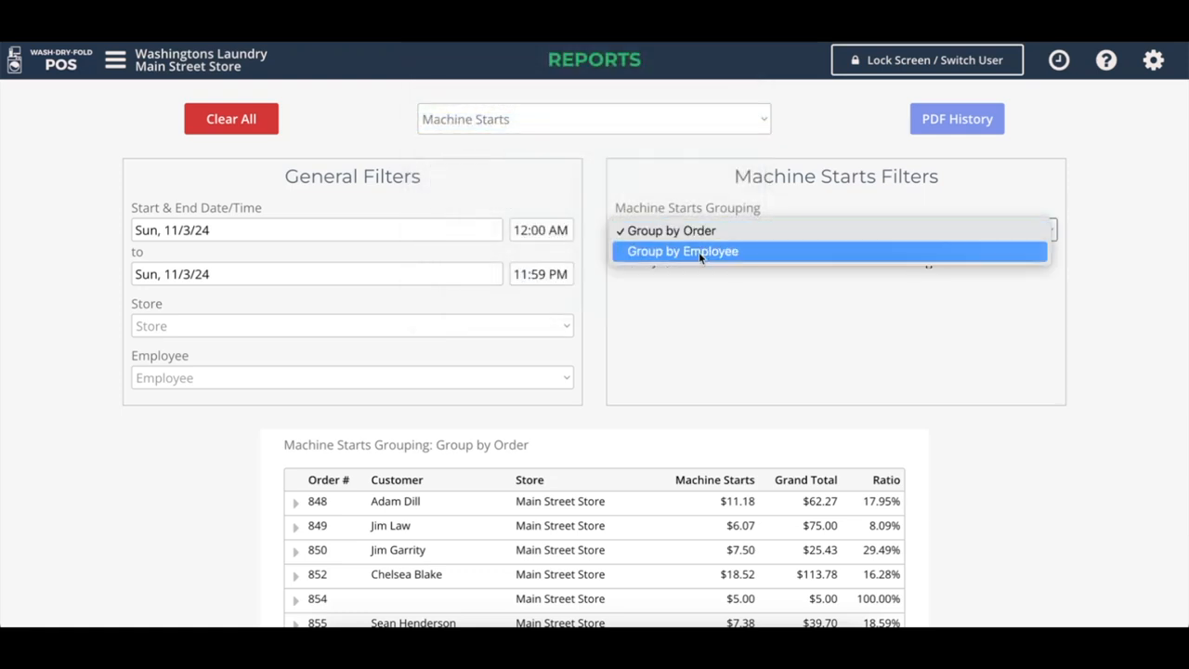
click(672, 230)
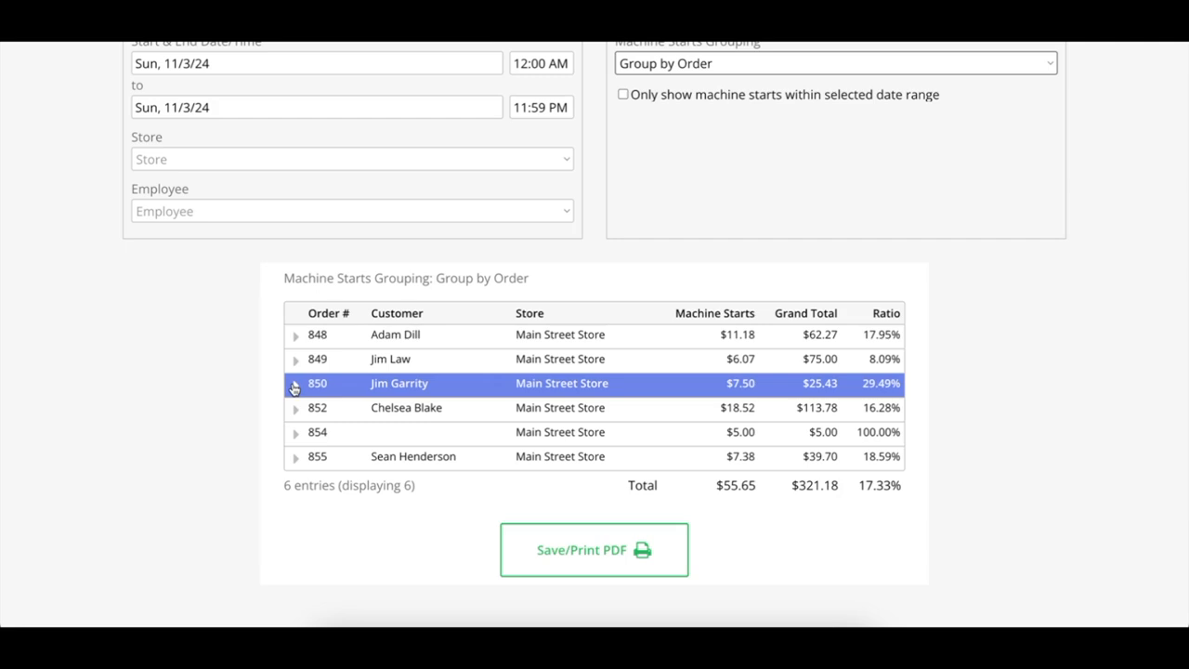
Step: Expand order 850's row to show its three washer starts and Laundry Boss transaction IDs
click(296, 382)
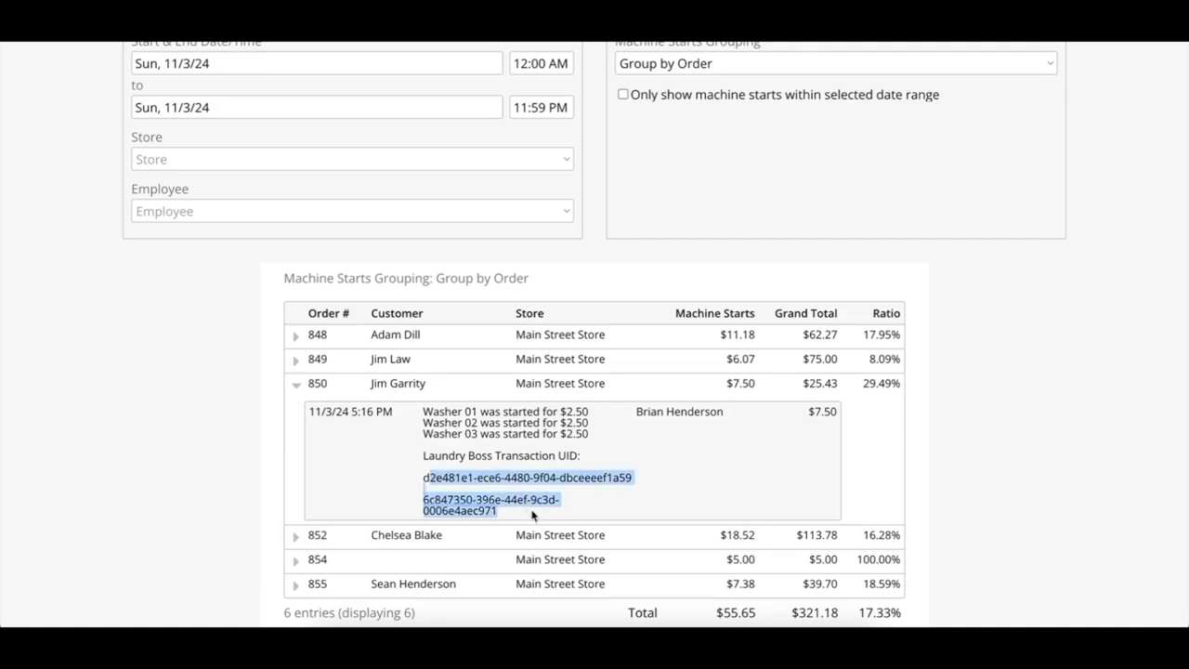
click(542, 517)
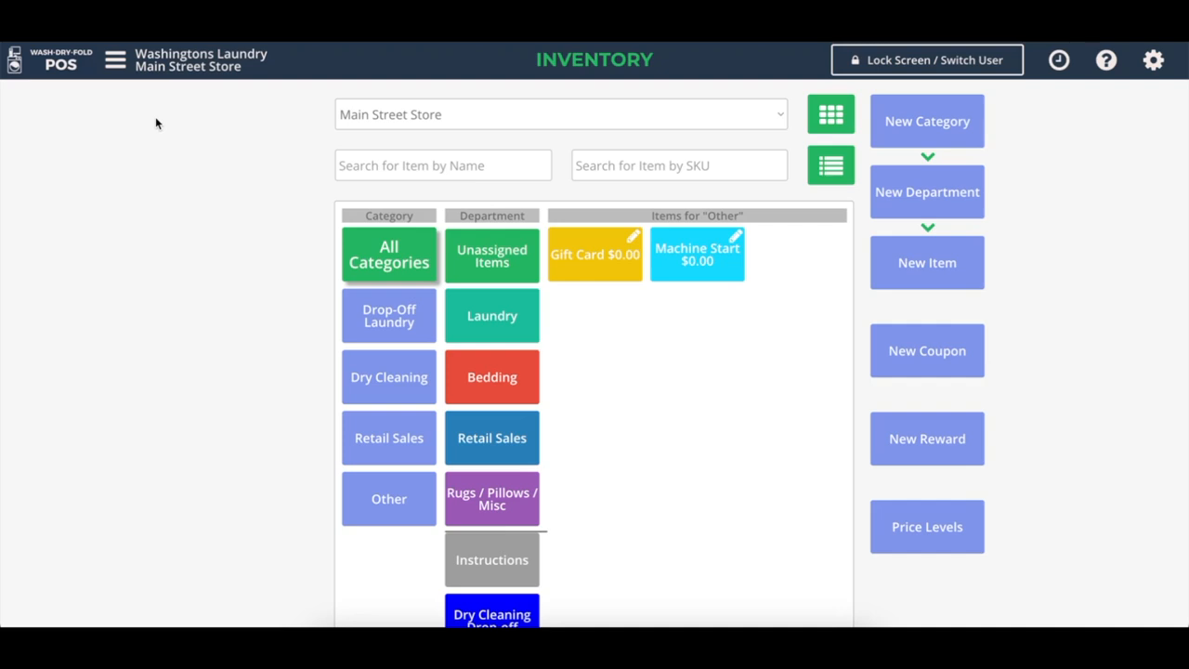
mouse_move(706, 282)
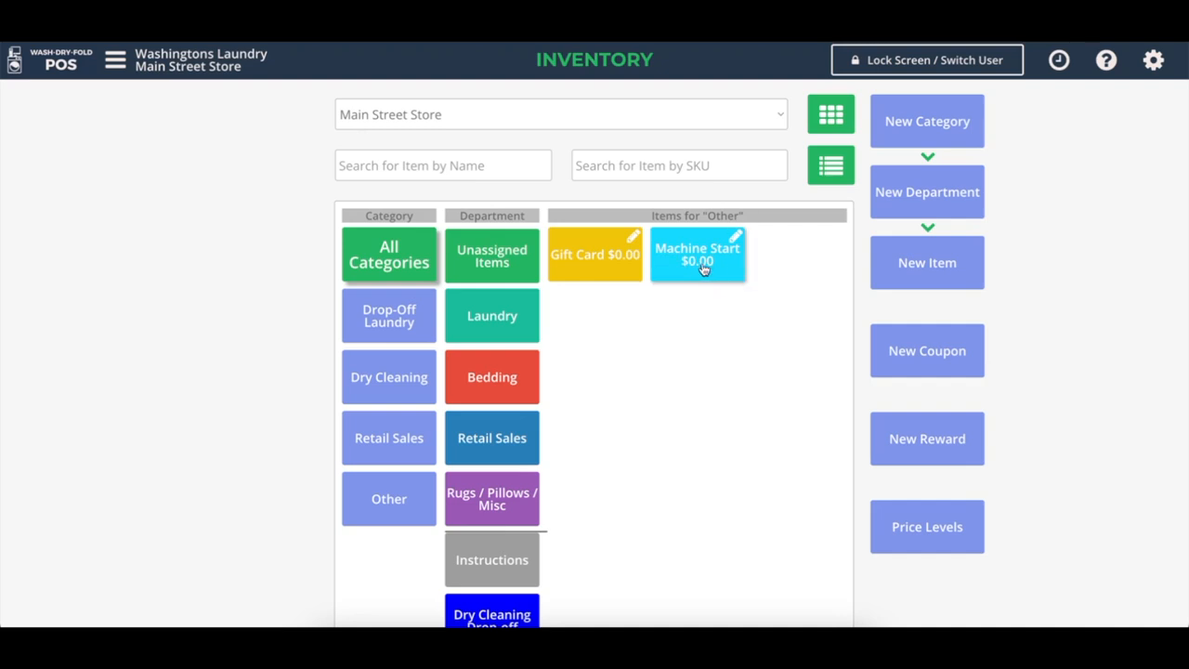
mouse_move(721, 271)
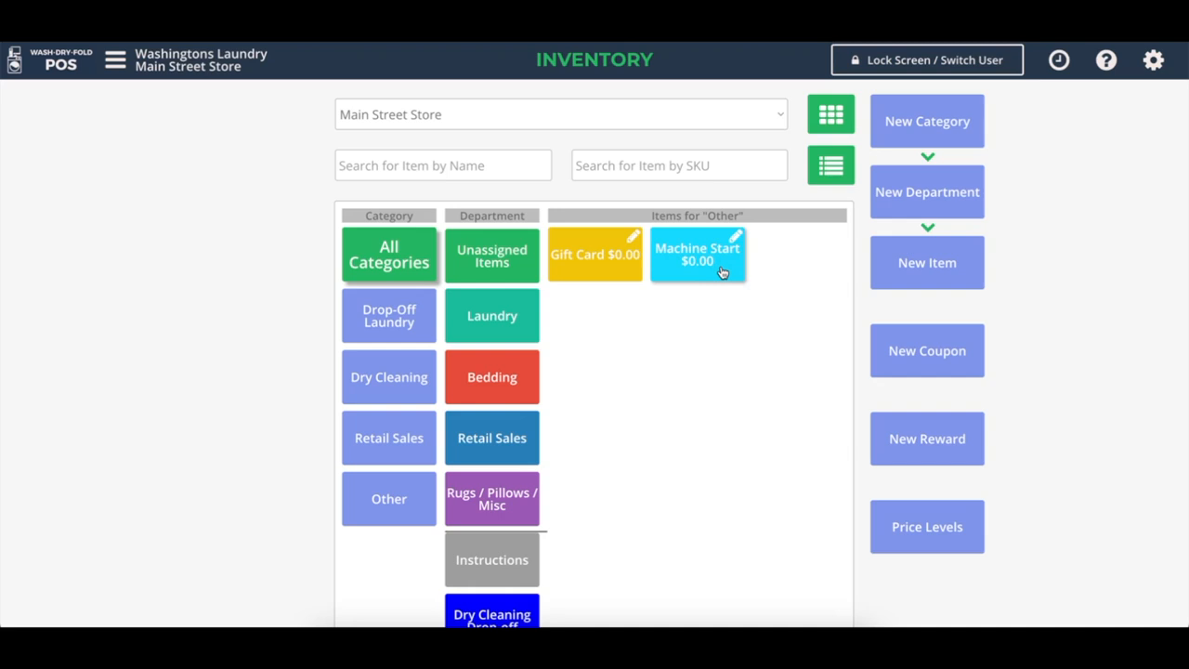
mouse_move(104, 89)
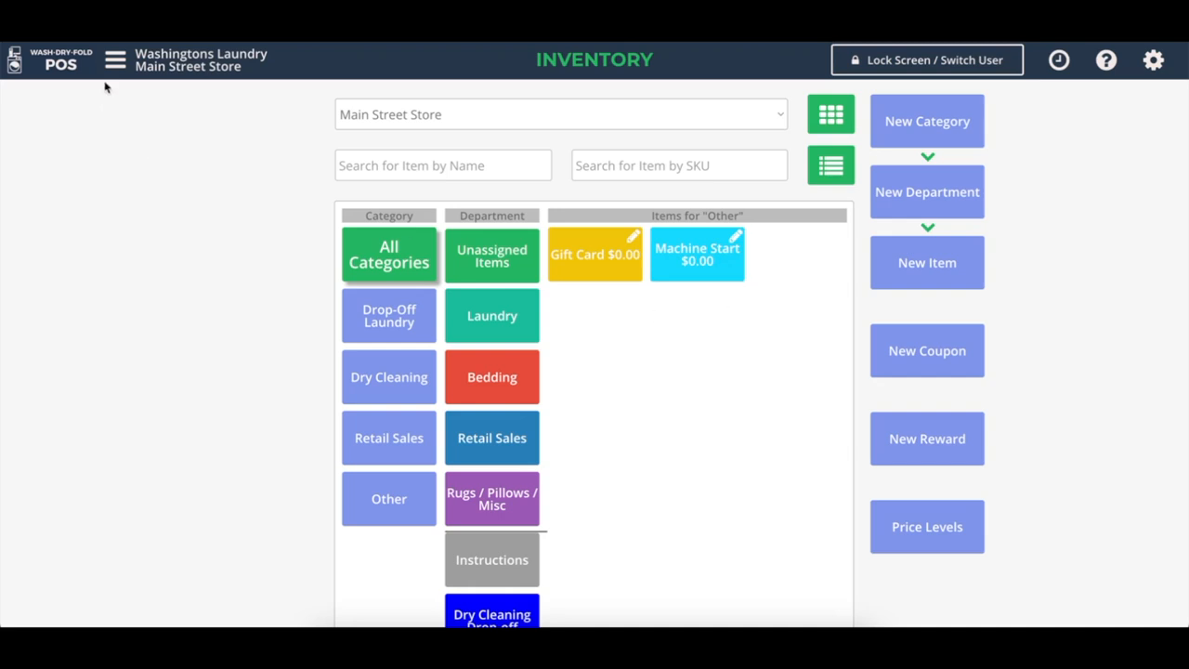
Step: View the Machine Start item's properties: a $0.00 retail item in Other flagged as machine start
click(115, 60)
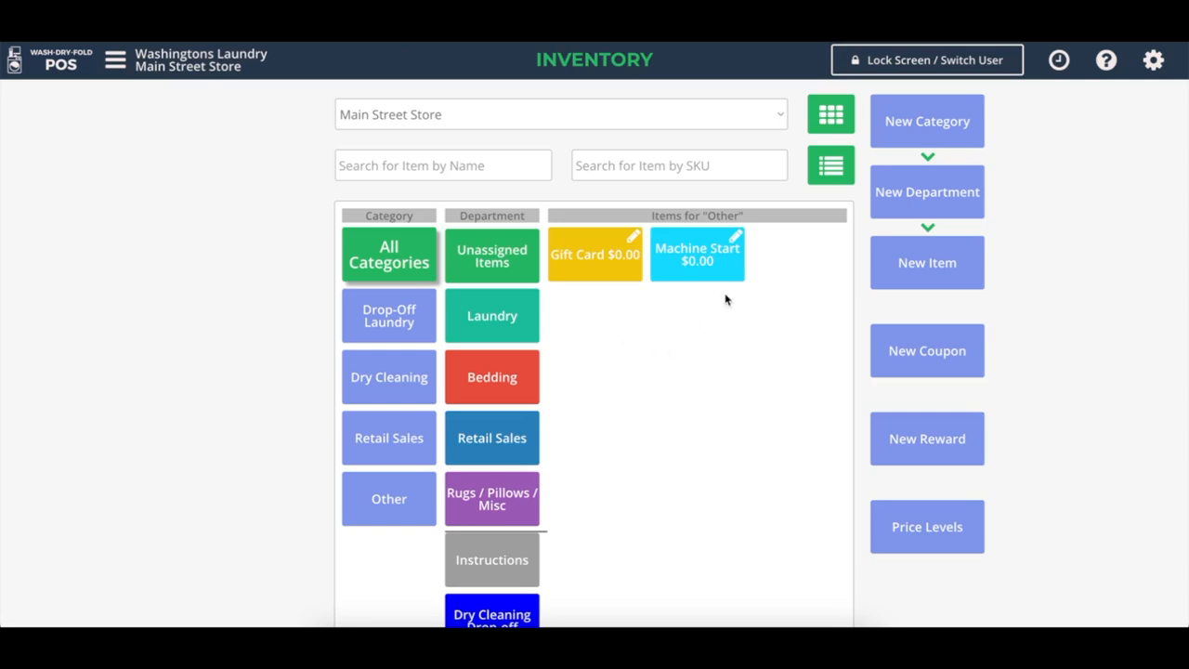
click(698, 253)
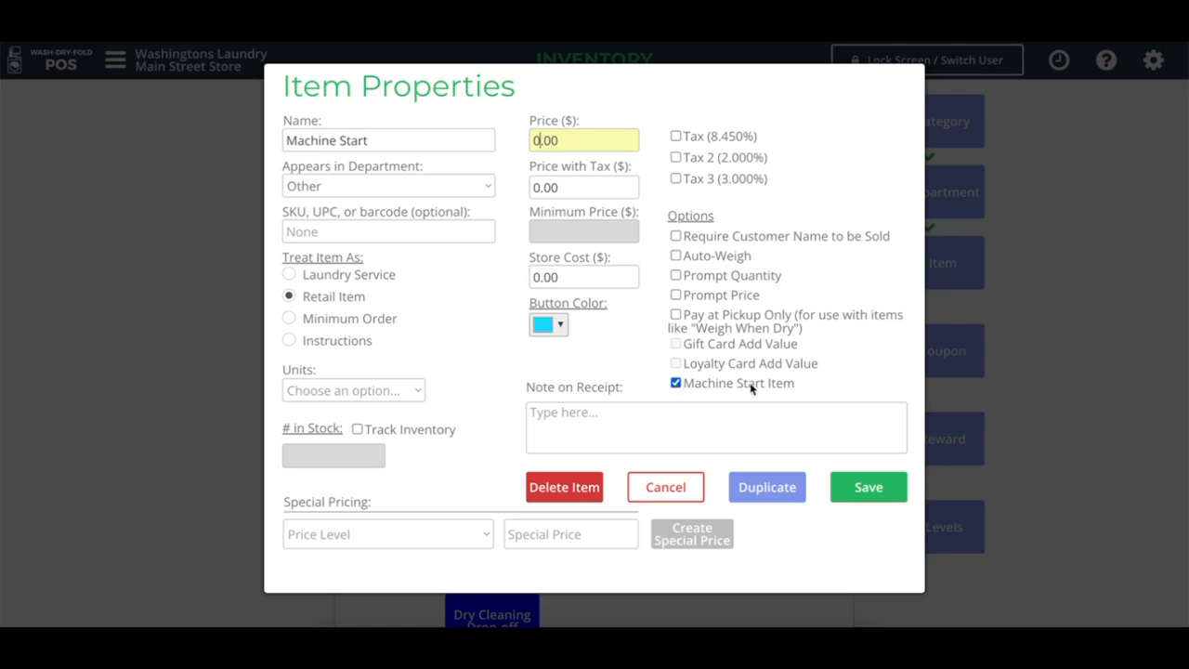
mouse_move(662, 390)
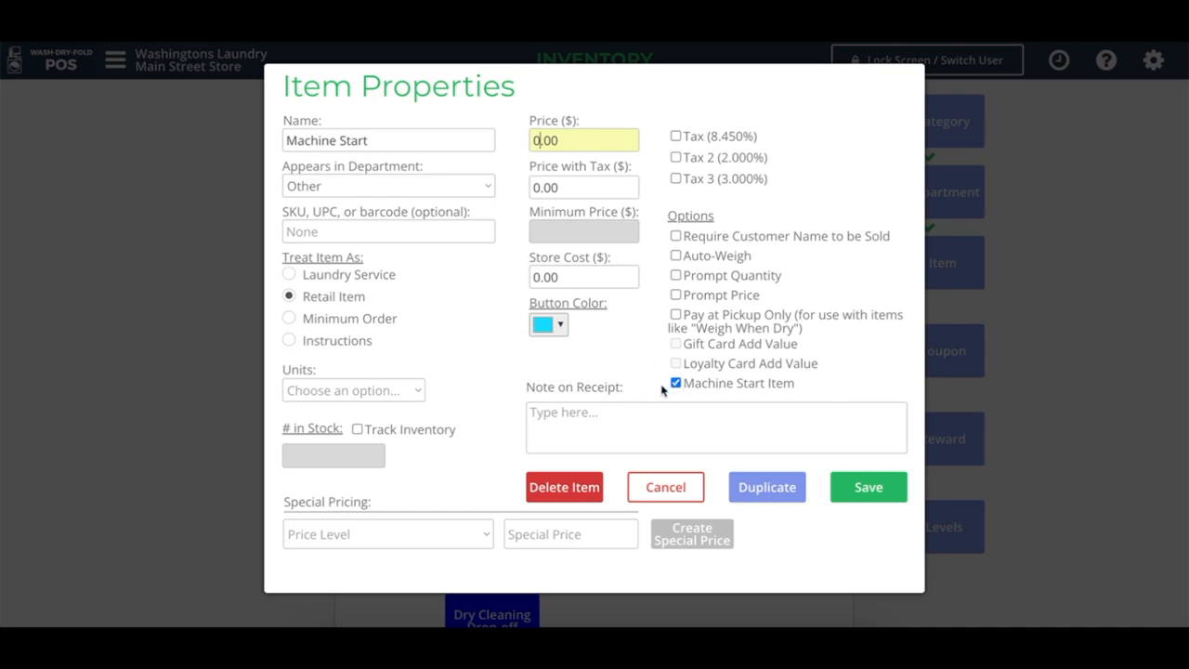
mouse_move(825, 394)
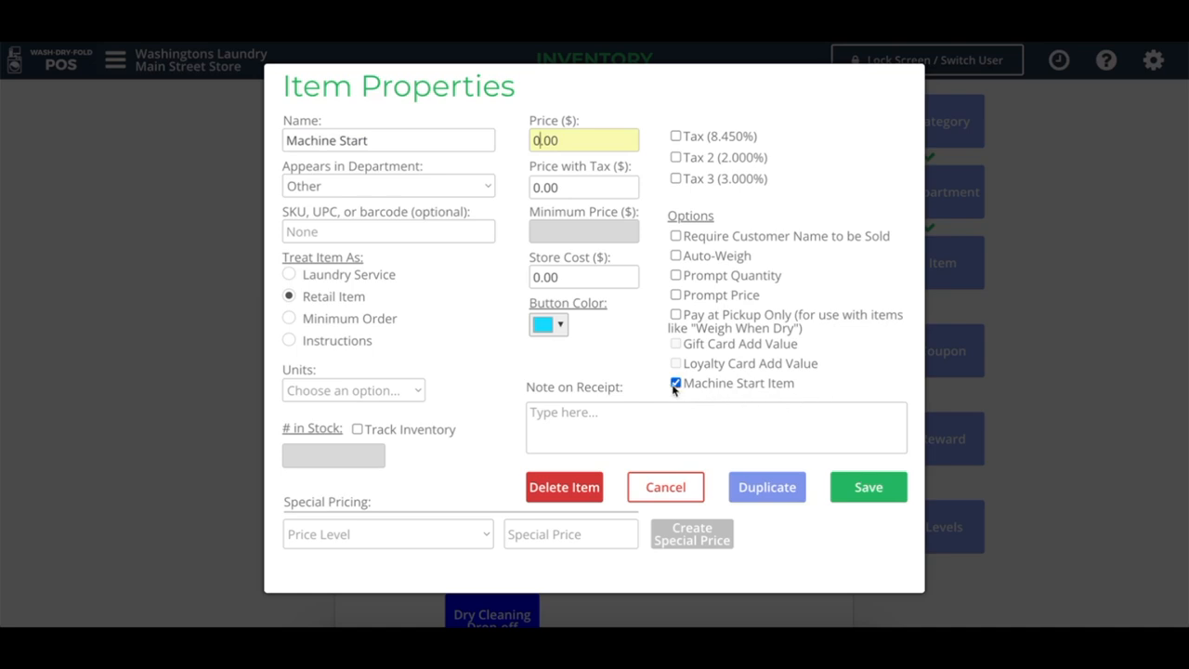
mouse_move(724, 392)
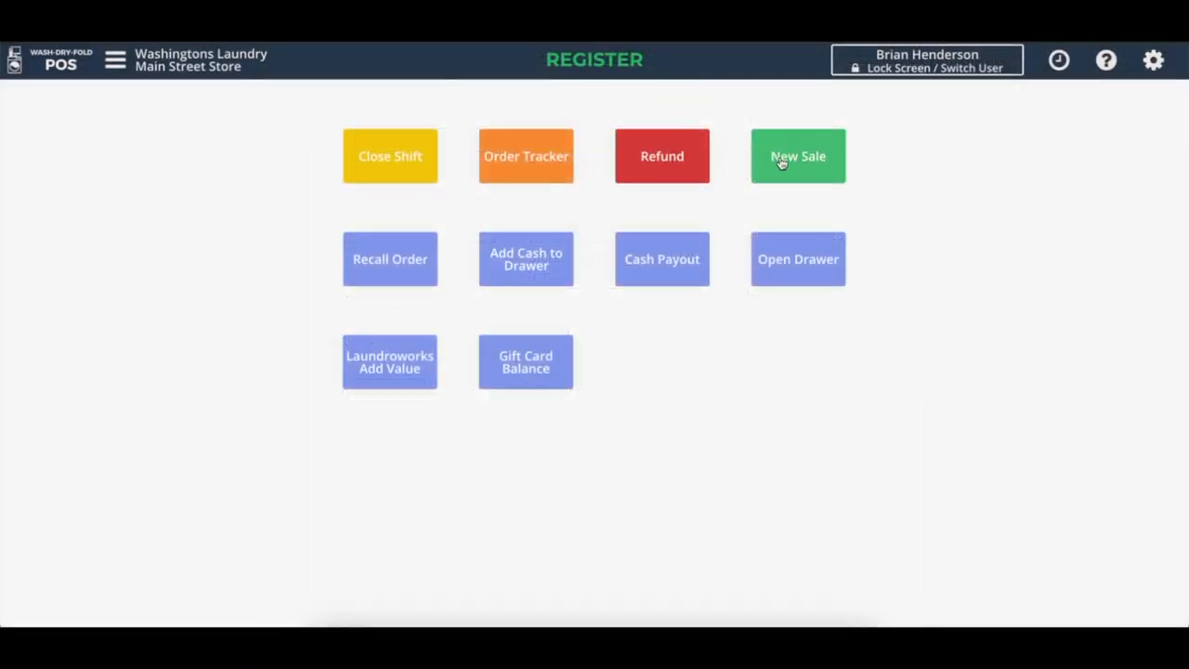
Step: Start a new sale without a customer and add a Machine Start from the Other department
click(797, 156)
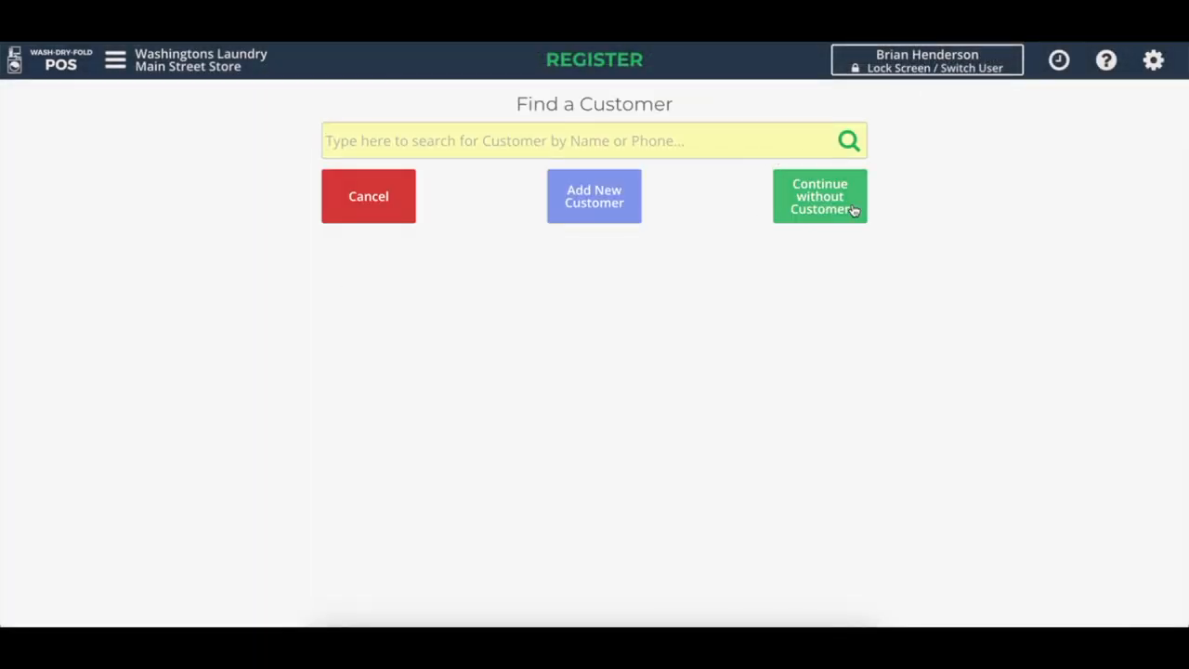
click(819, 195)
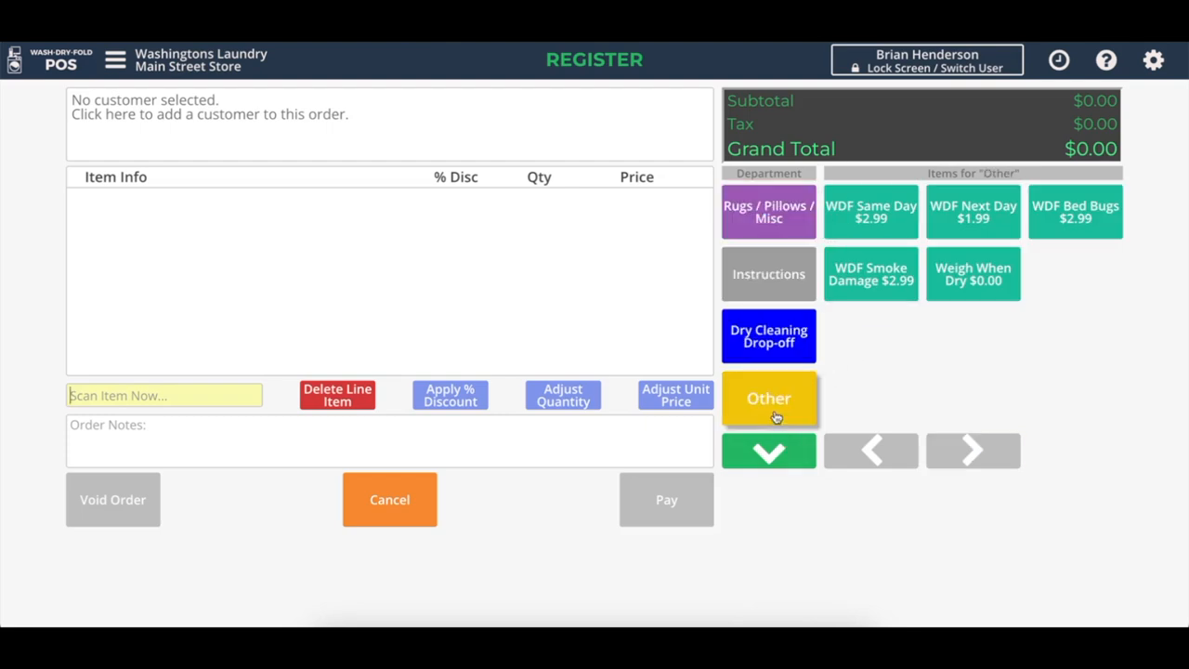
click(769, 398)
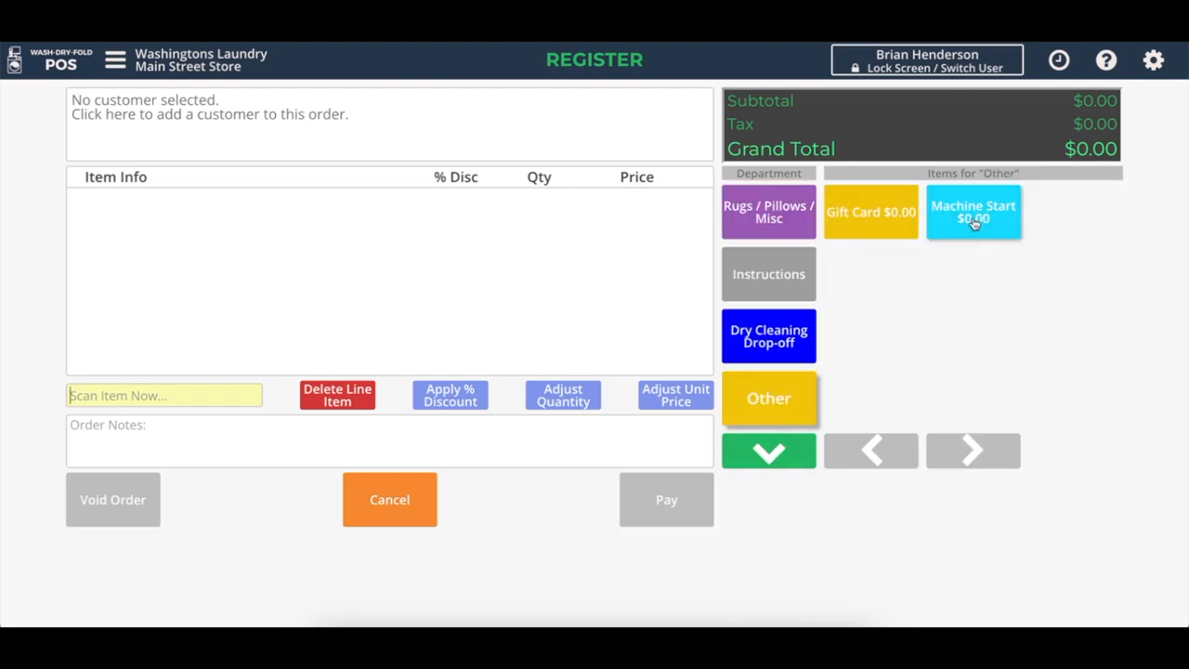
click(974, 212)
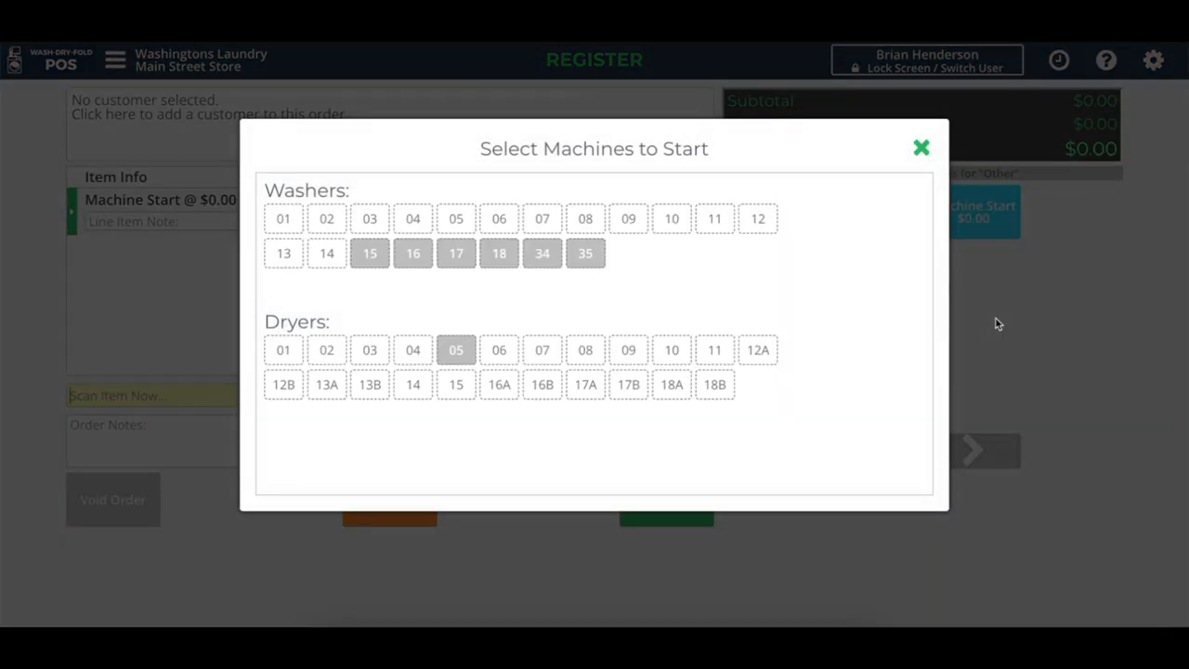
mouse_move(873, 319)
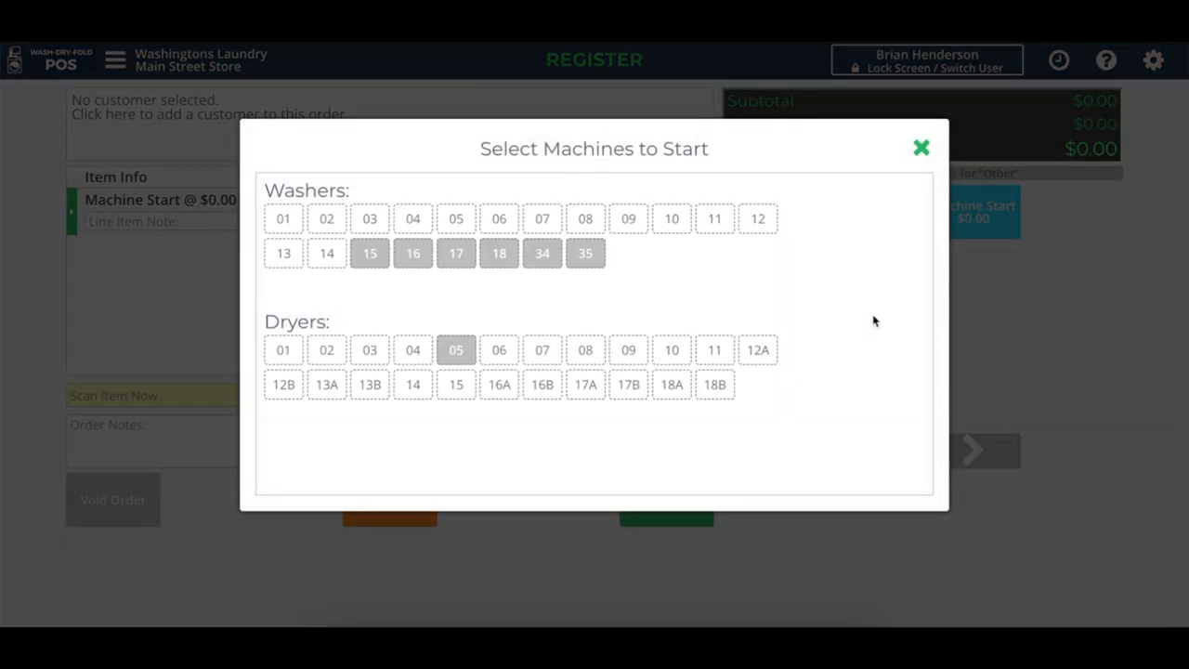
mouse_move(582, 316)
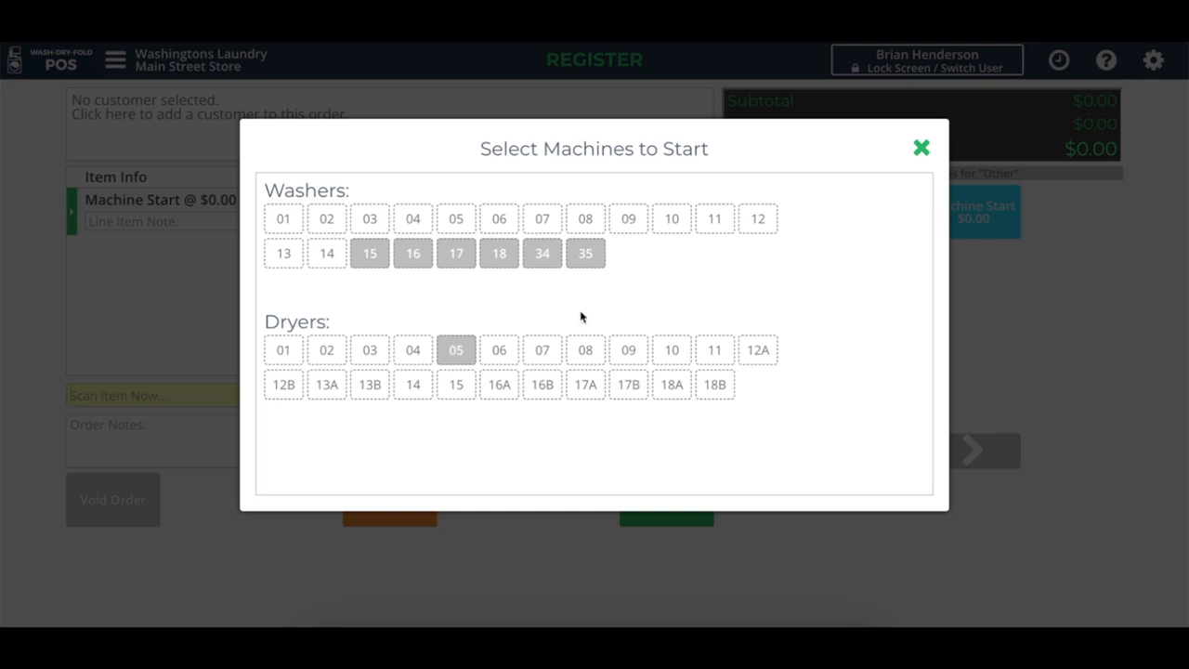
Step: Select washers 11 and 12 and dryer 10 at $2.76, confirming $8.76 in machine starts
click(713, 220)
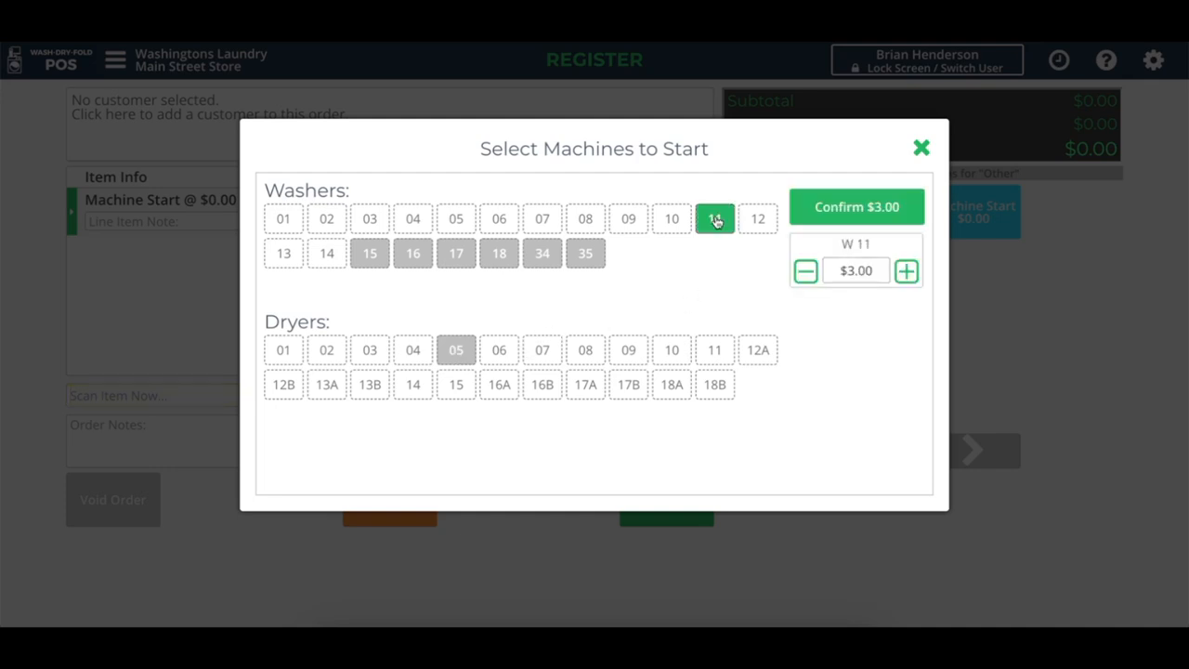
click(758, 219)
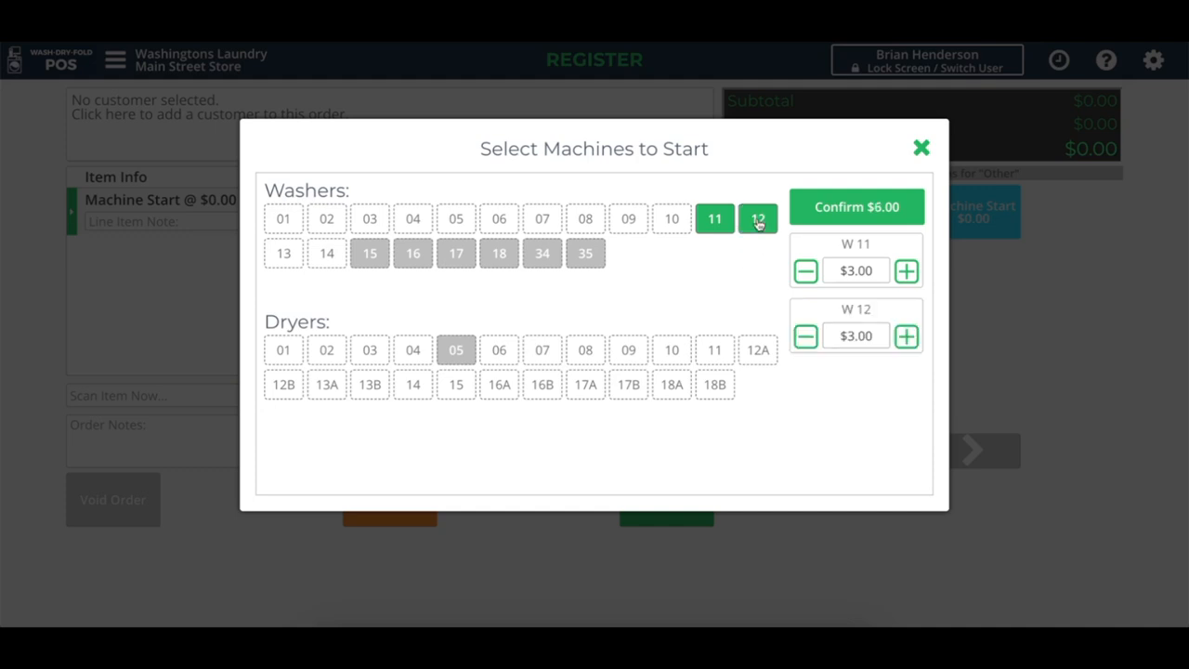
click(671, 350)
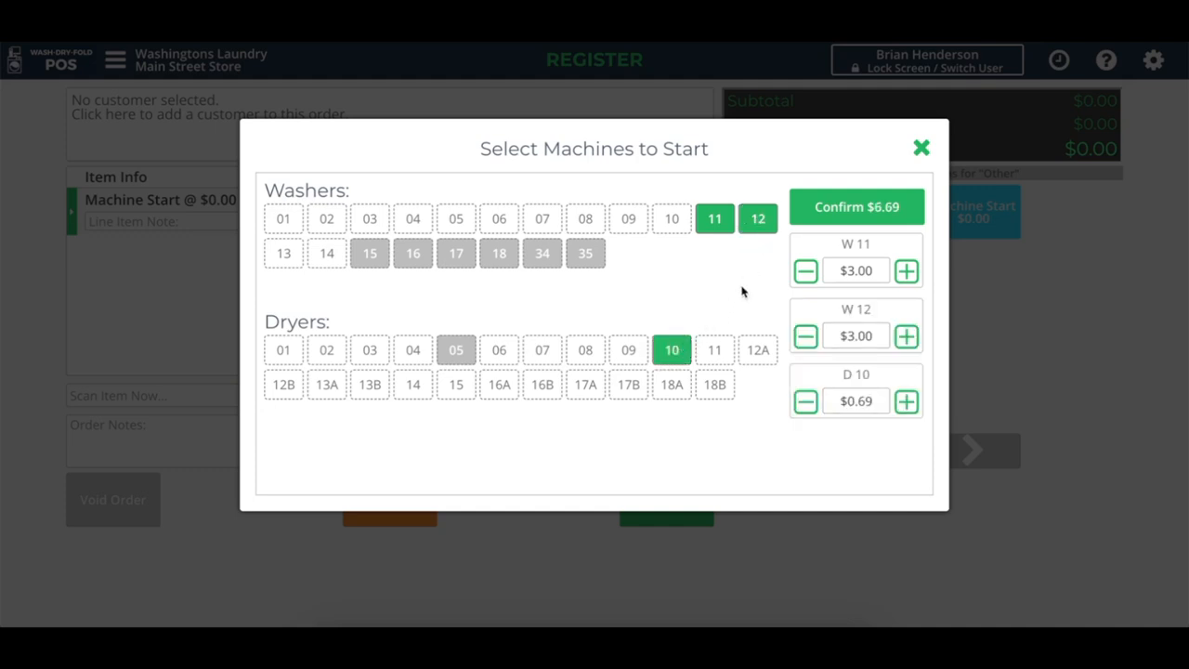
click(906, 401)
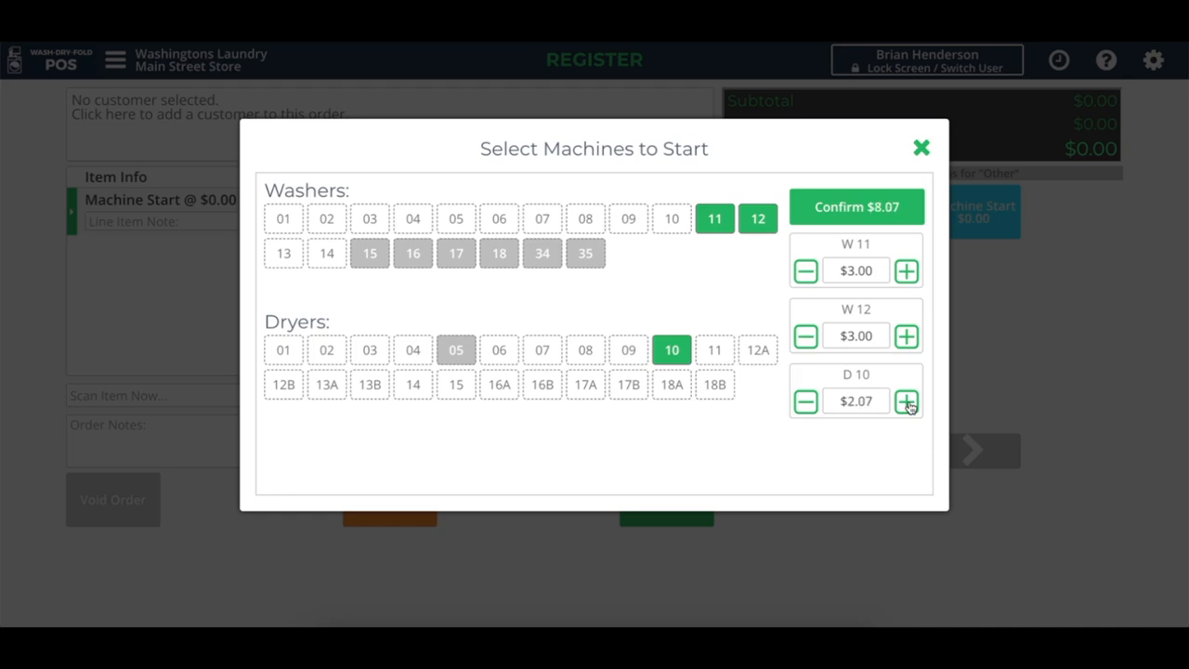
click(804, 401)
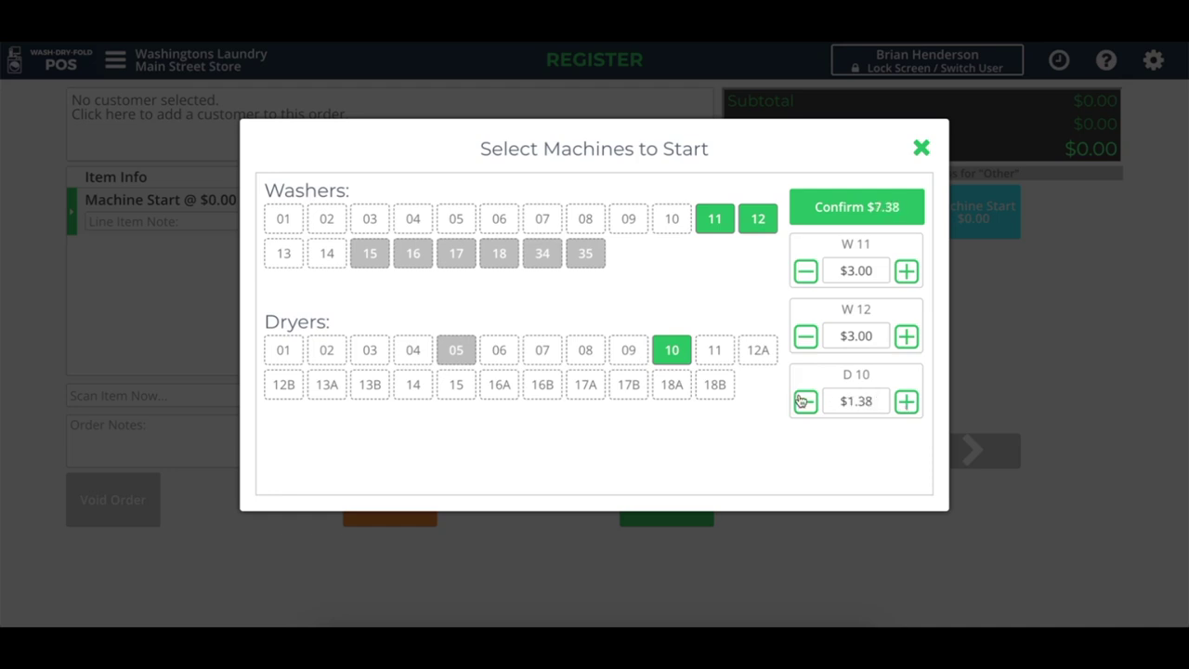
click(907, 401)
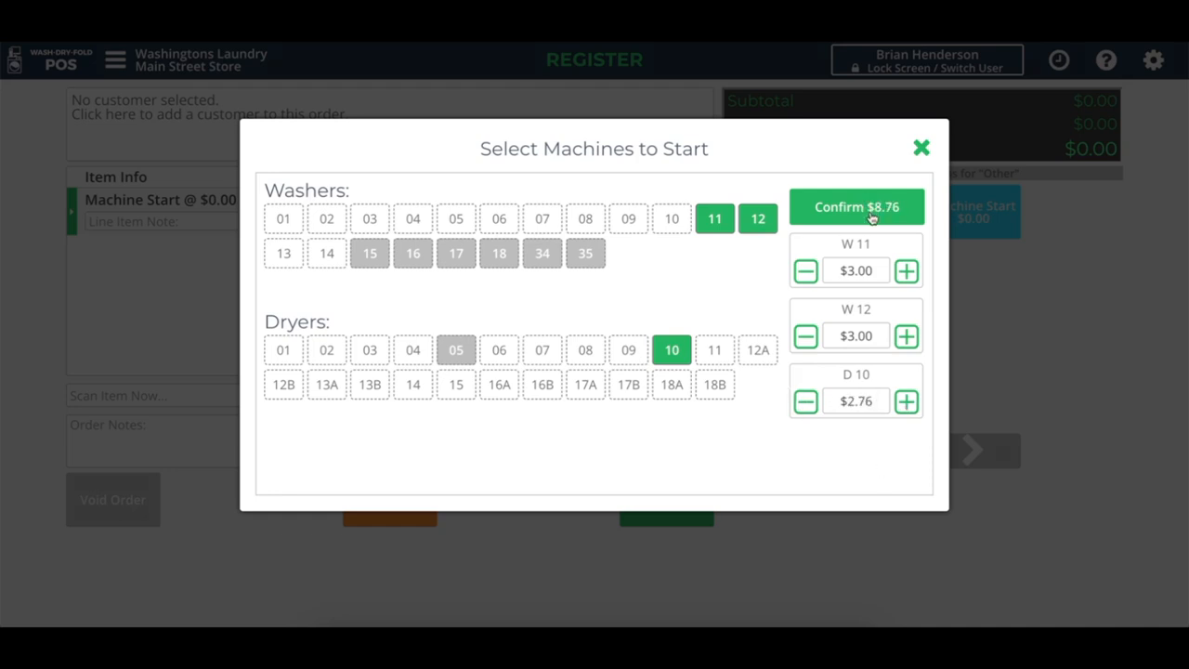
click(857, 206)
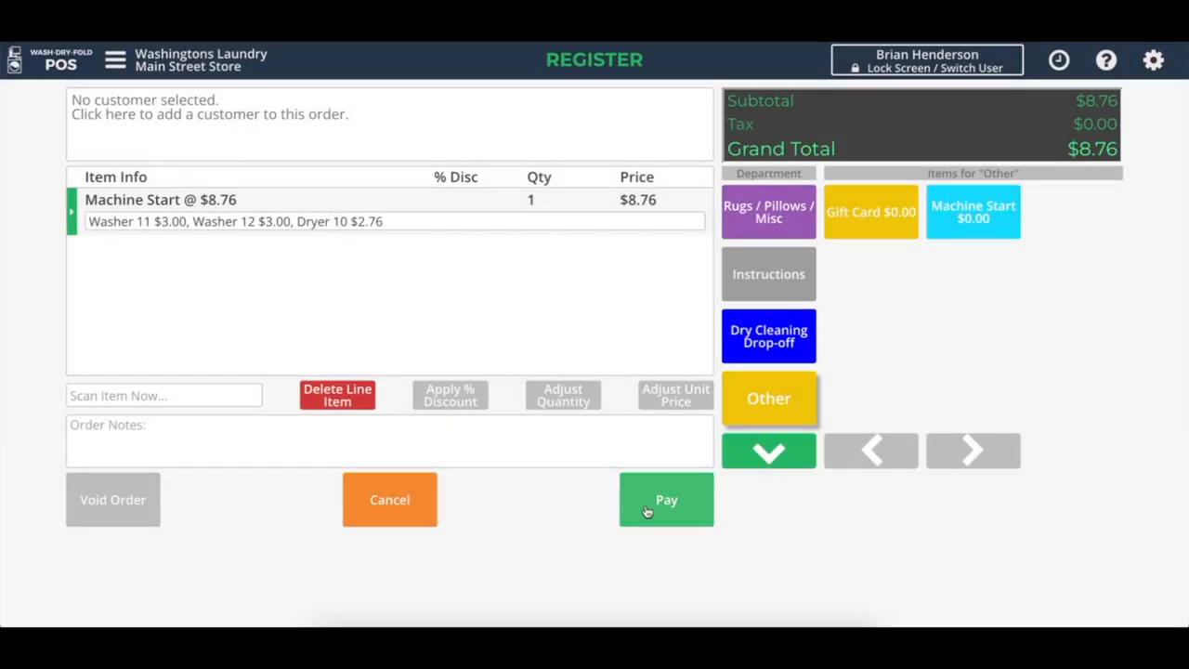
Step: Tender cash for the $8.76 order and skip printing the receipt
click(665, 498)
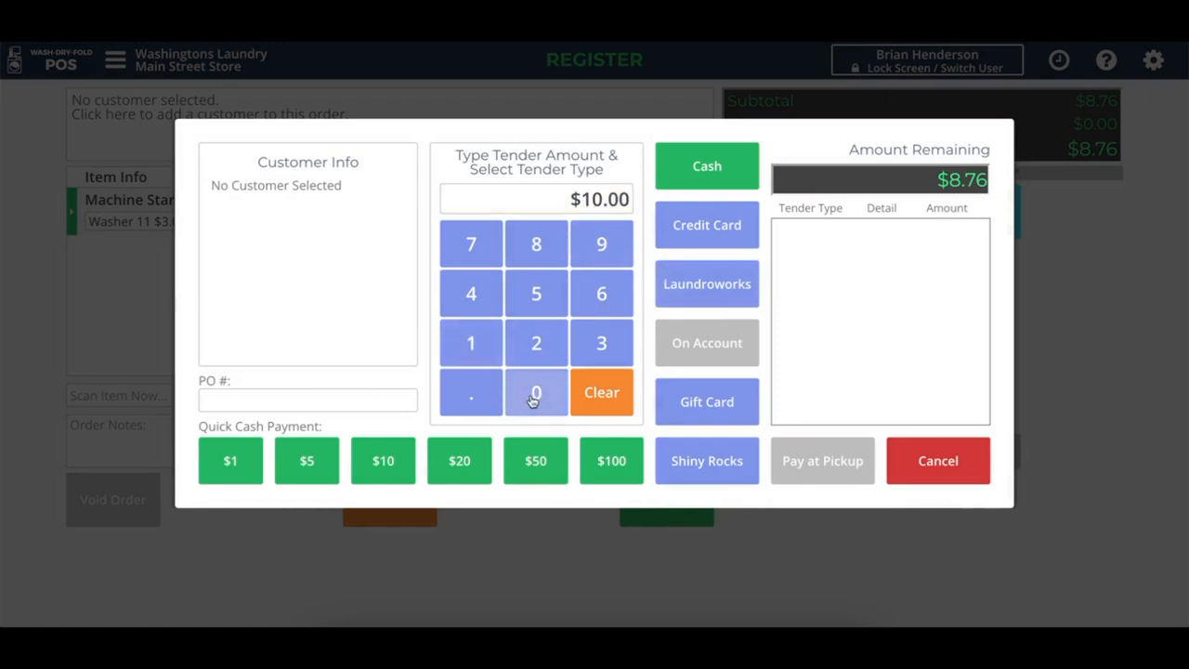
click(705, 165)
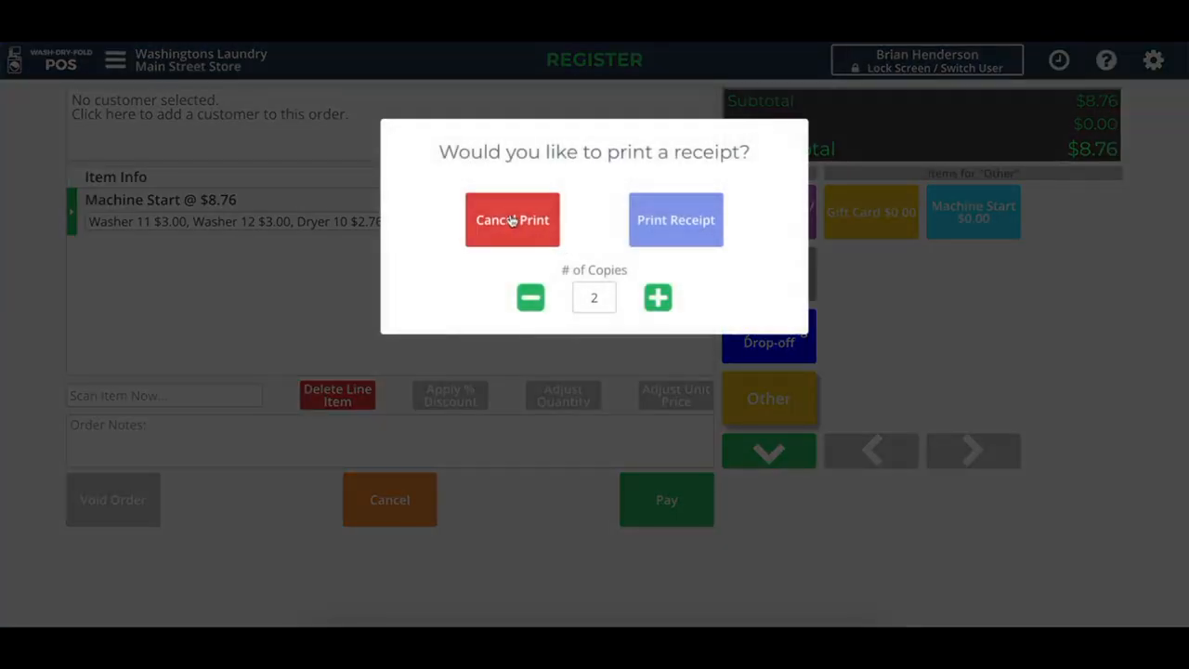
click(513, 220)
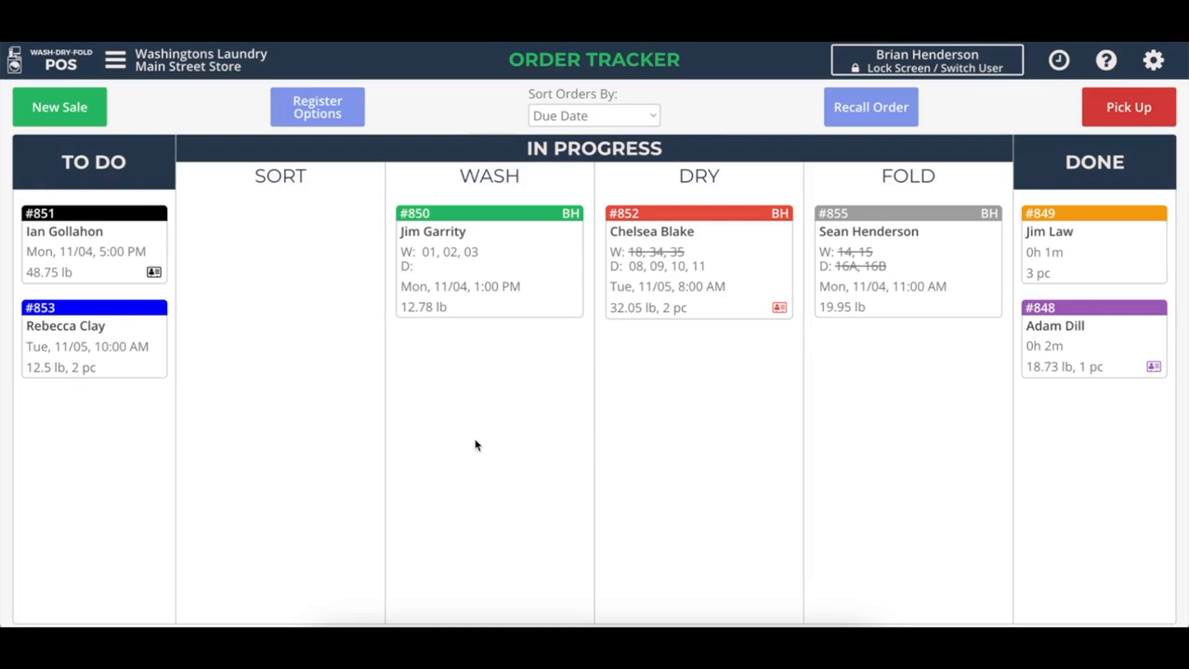
Step: Generate the Machine Starts report from the Reports page
click(115, 61)
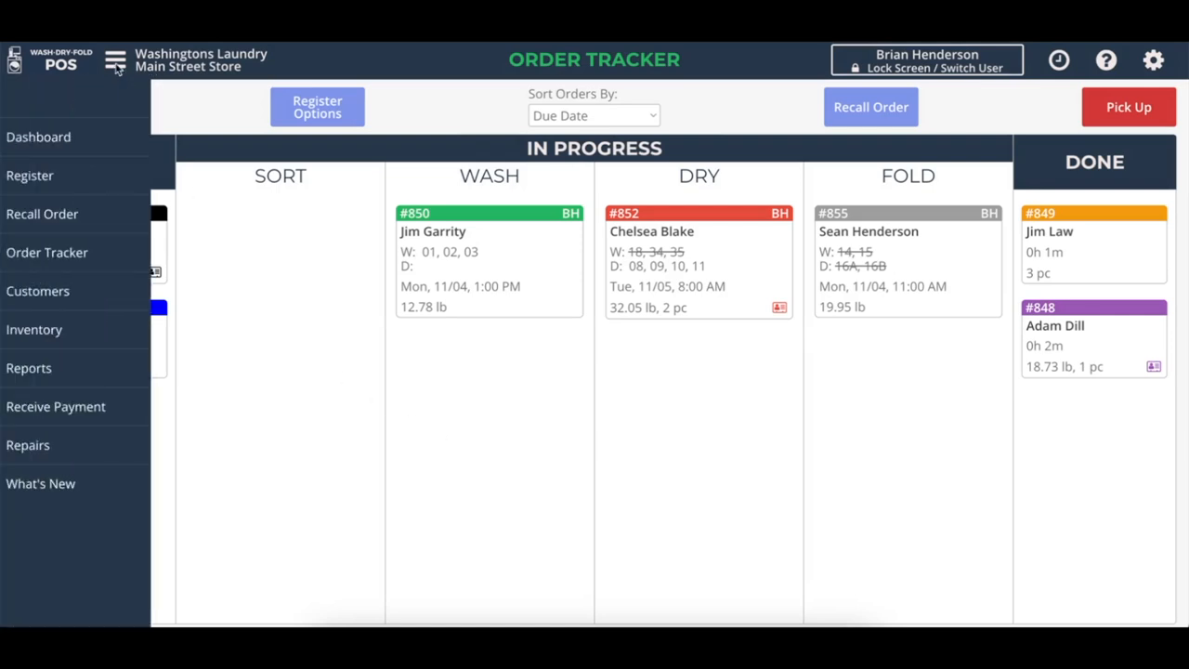
mouse_move(109, 367)
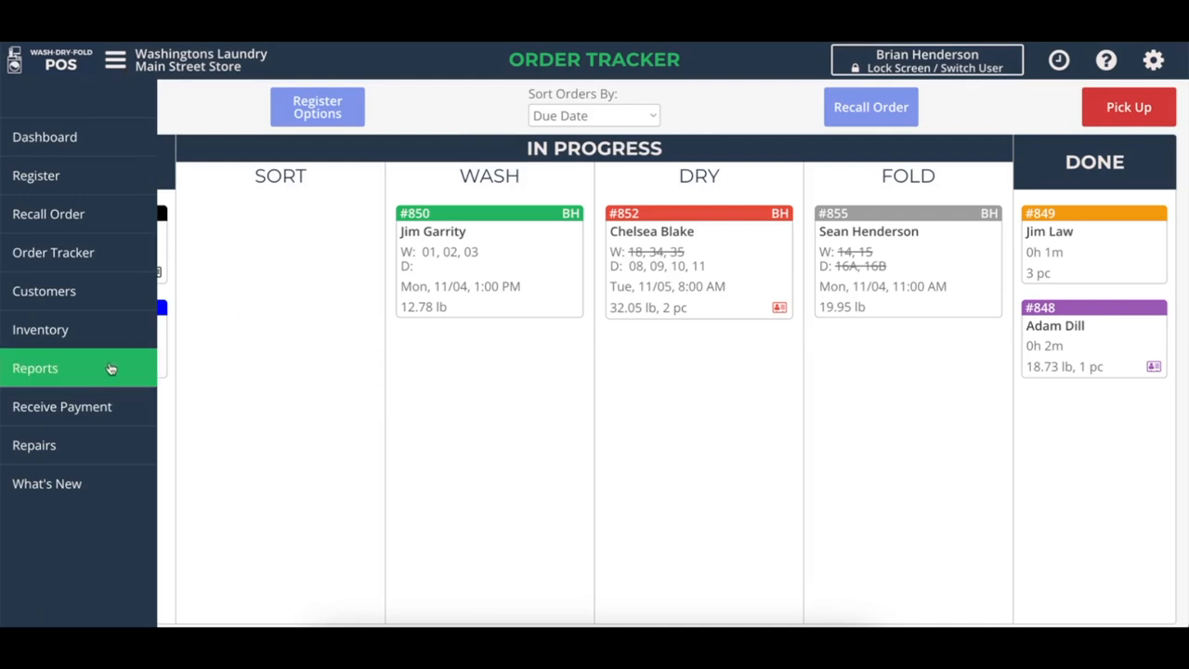
click(34, 368)
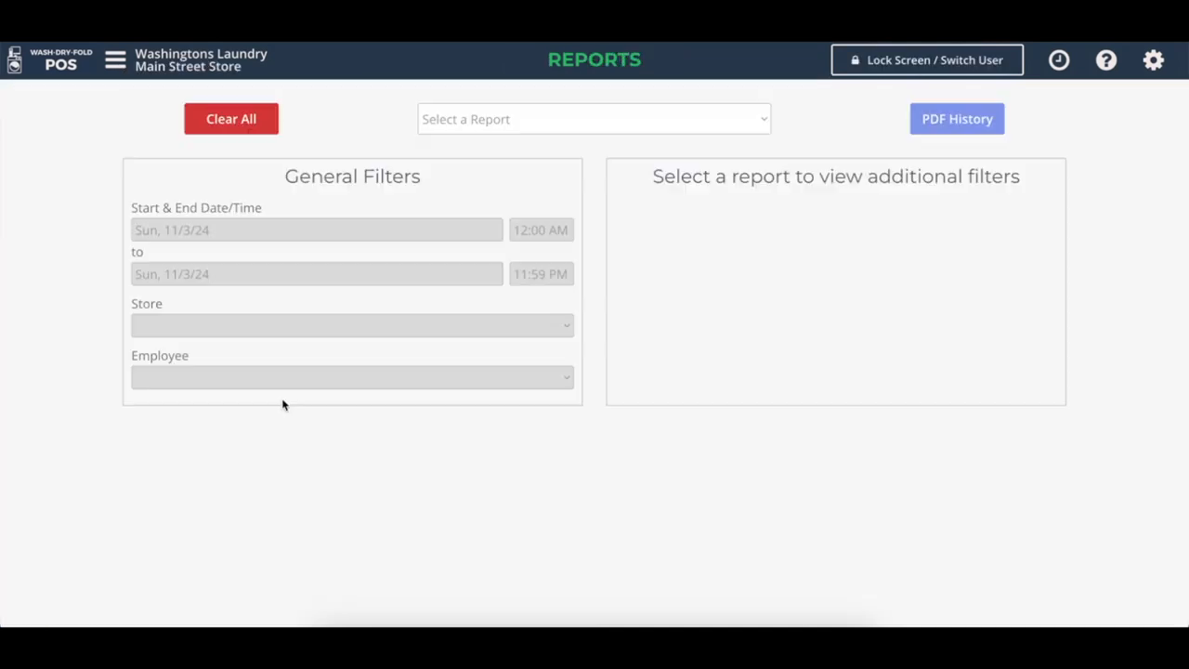
click(594, 119)
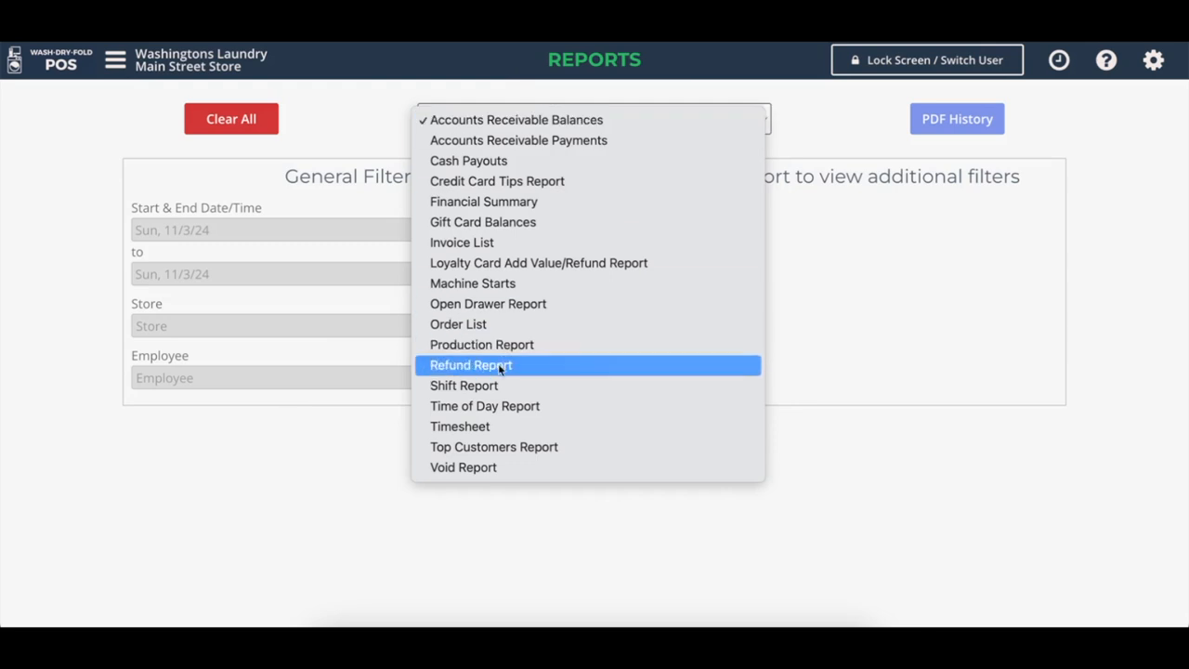
click(471, 282)
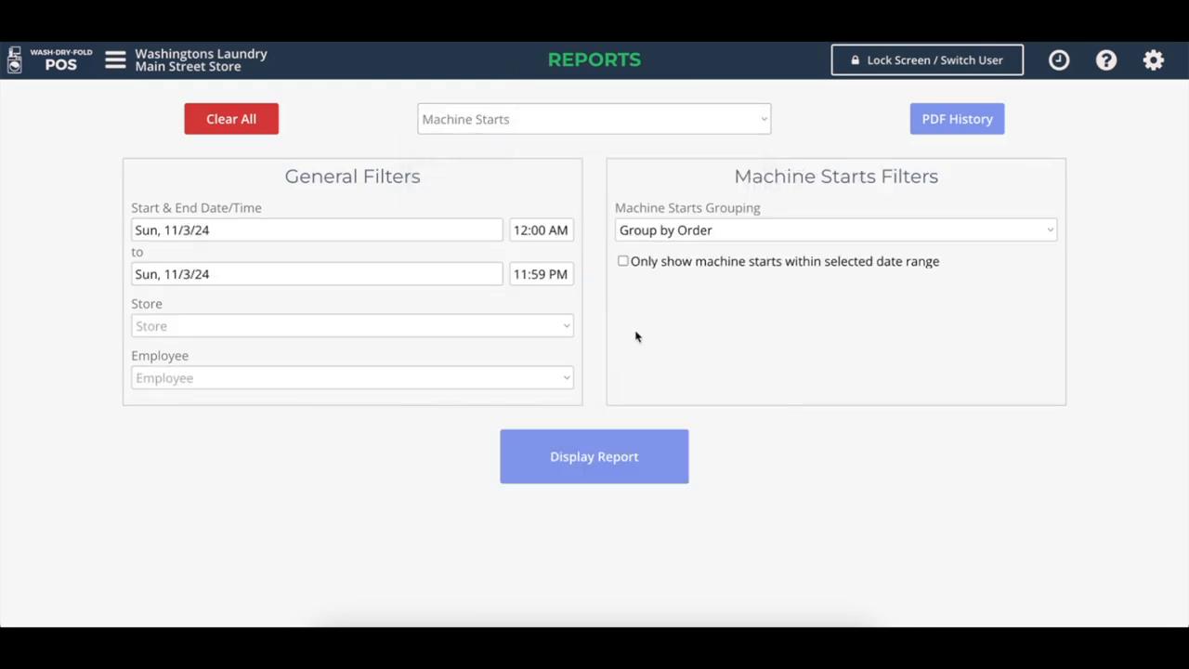
click(595, 457)
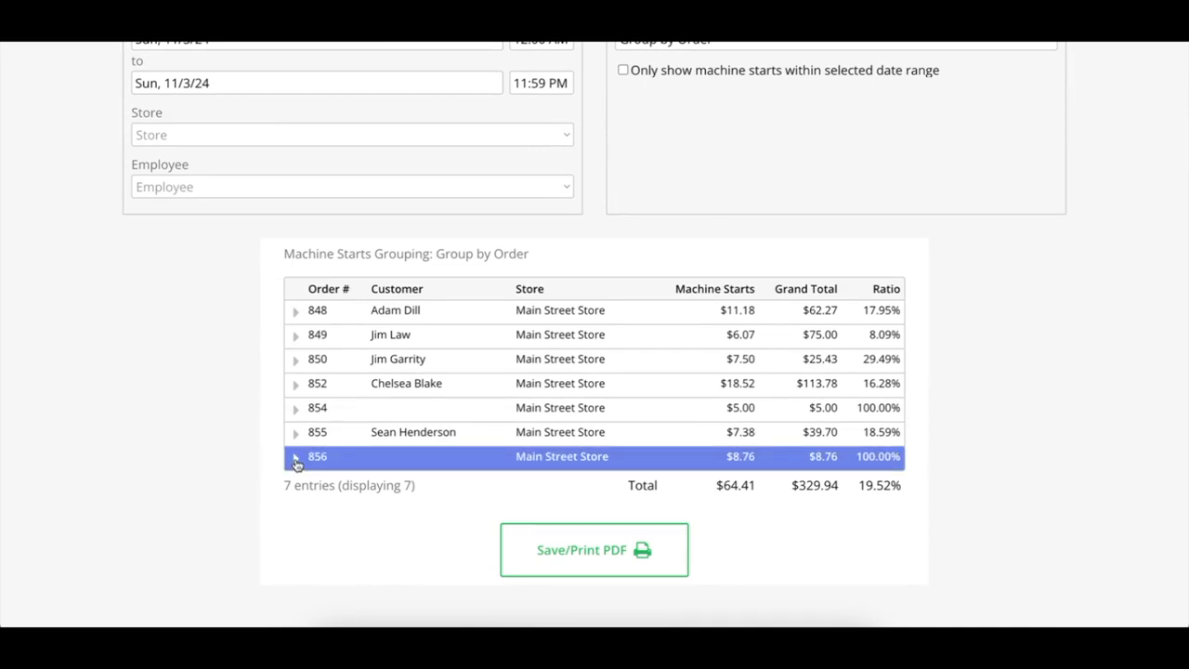
Step: Expand and collapse order 856 to review its $8.76 machine starts
click(296, 457)
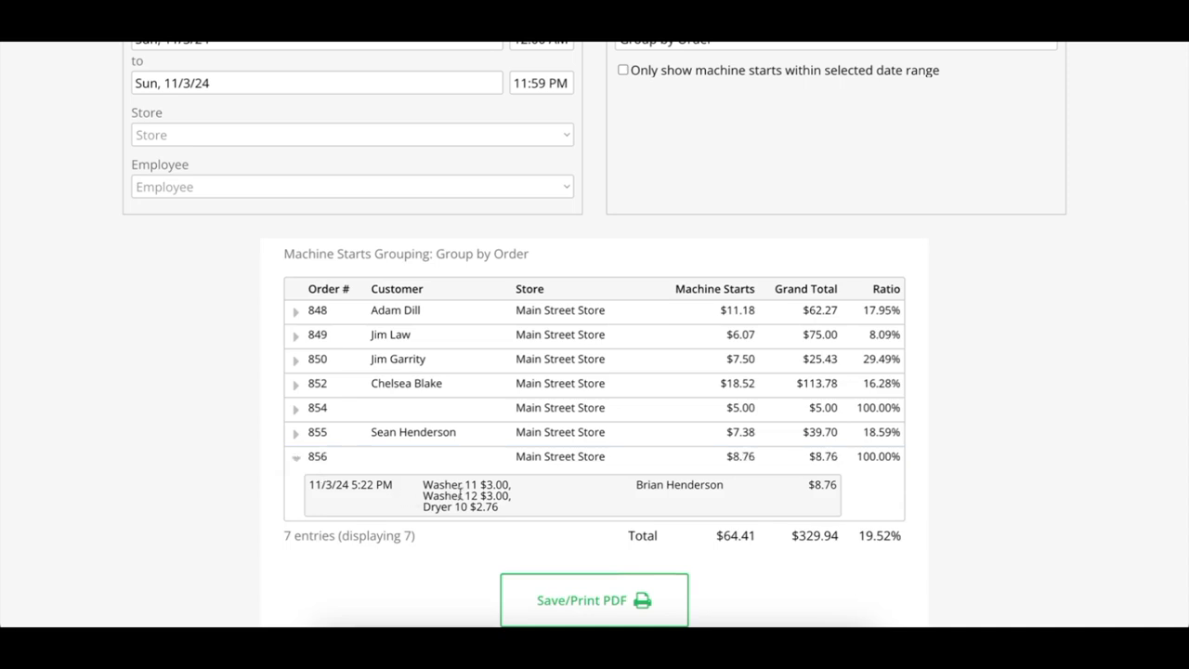
mouse_move(275, 516)
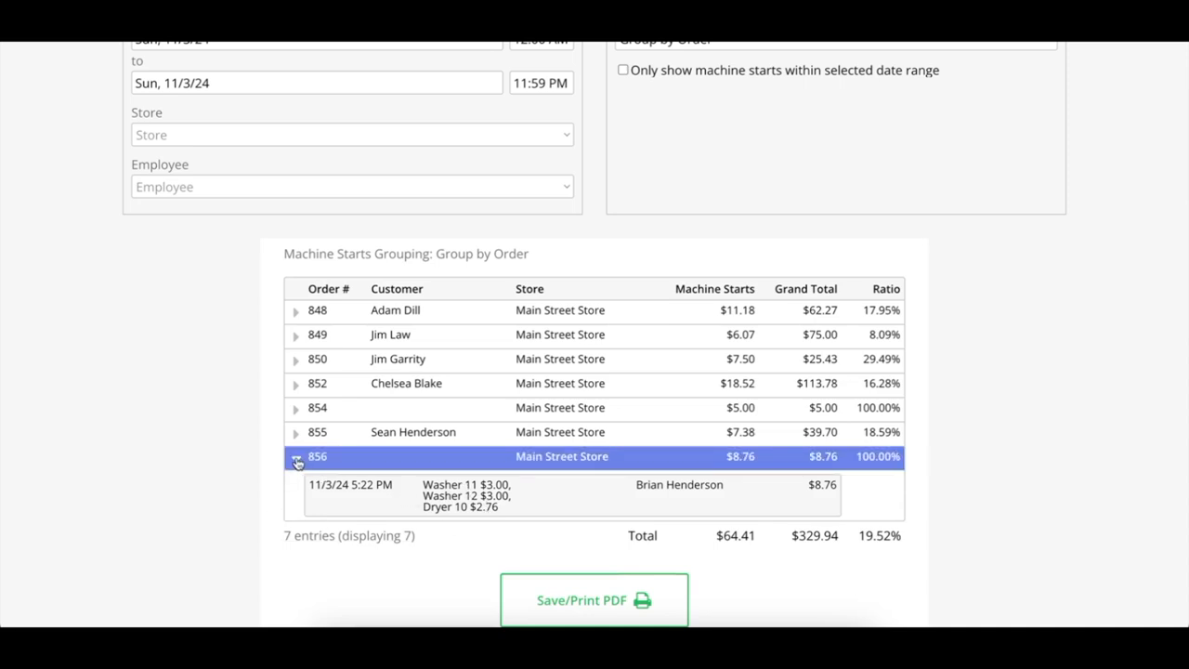
click(295, 457)
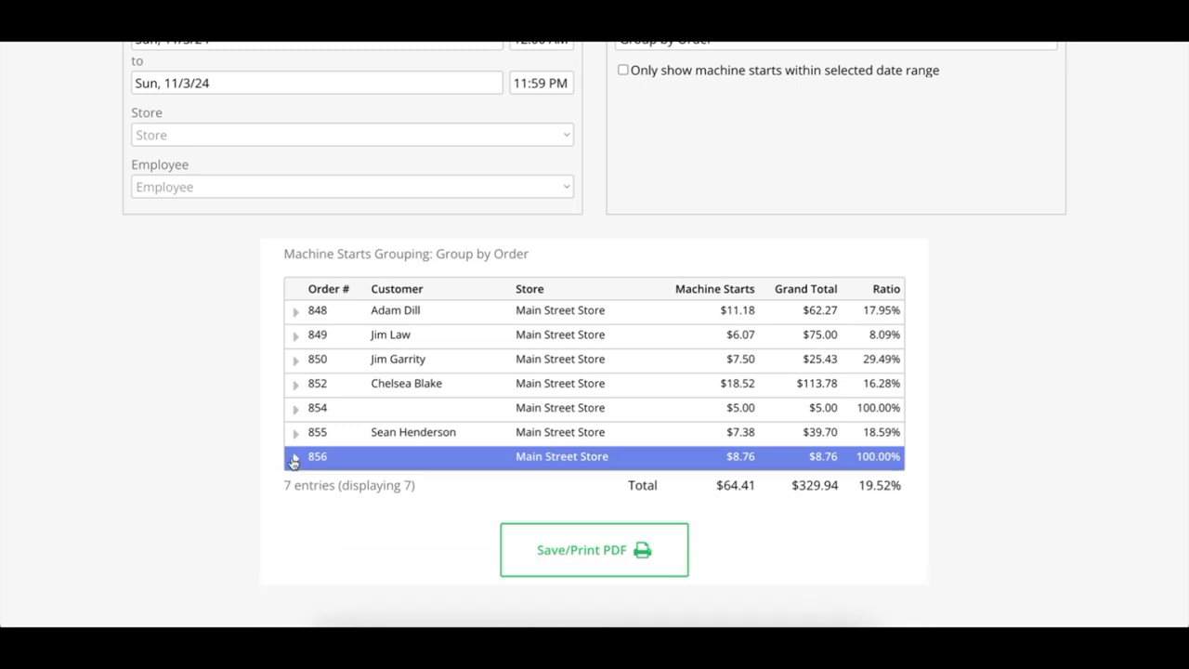